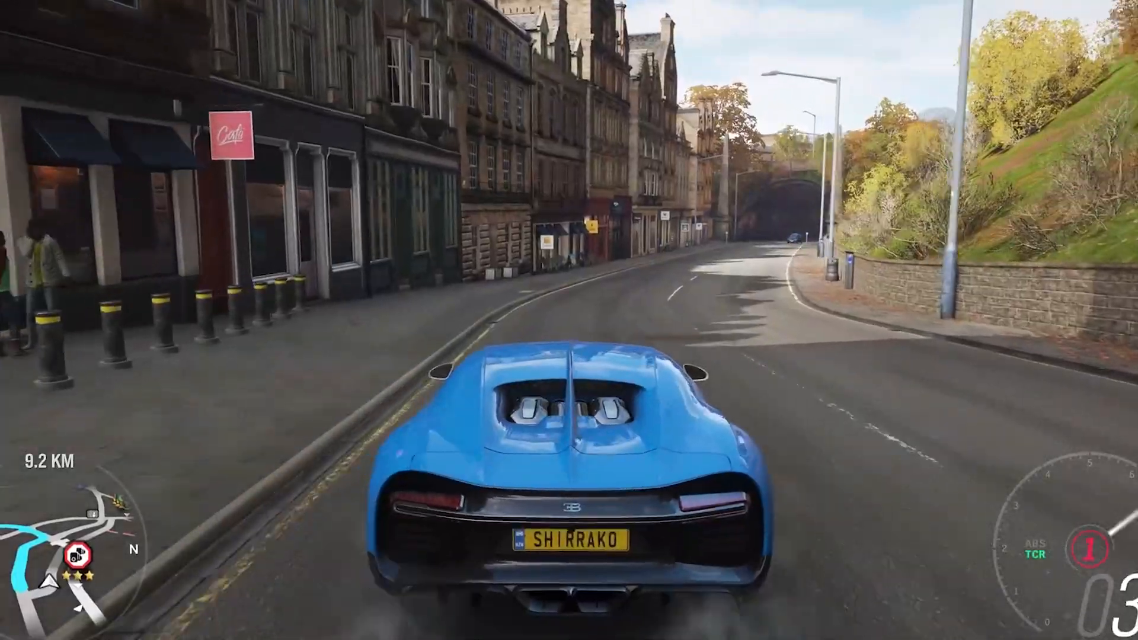
Step: Select the bugatti wing and bring up the Animation window
key(w)
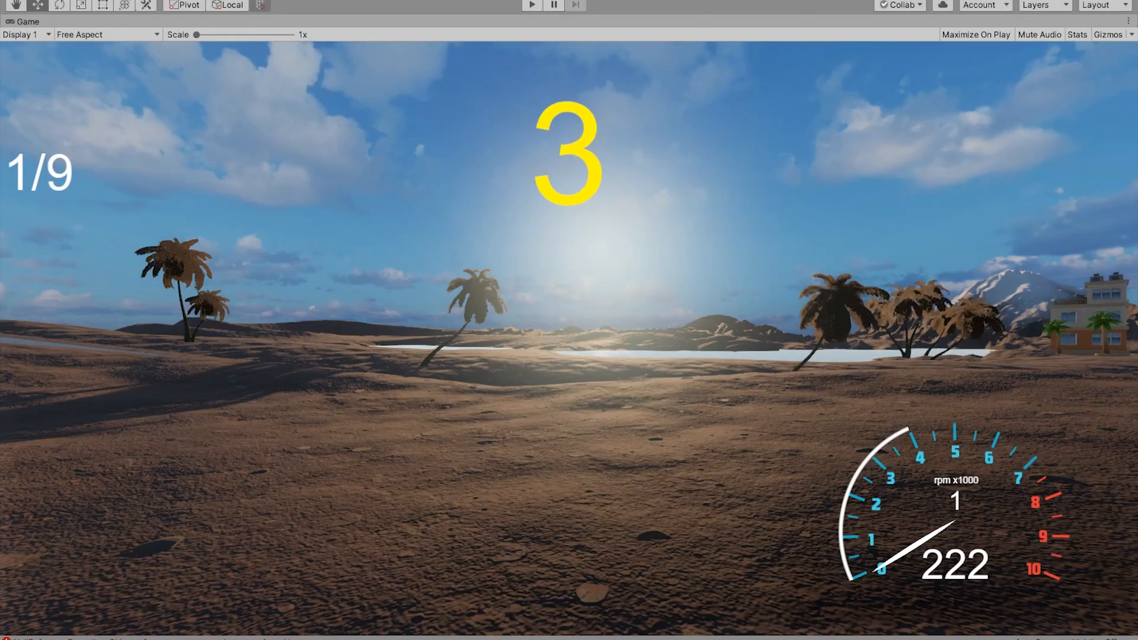
click(75, 21)
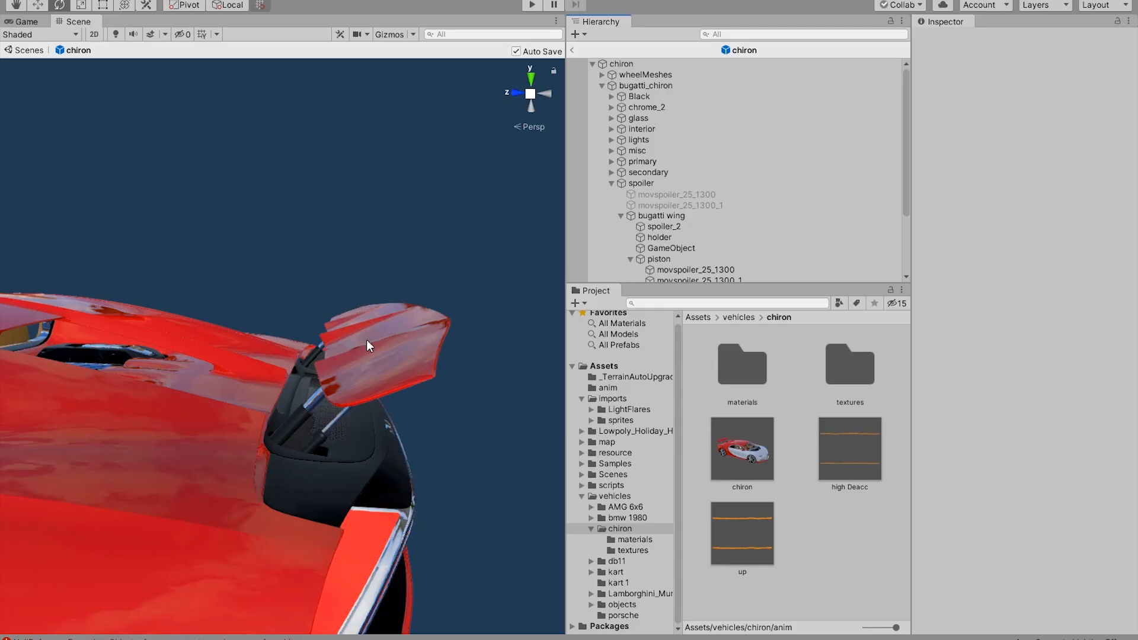
mouse_move(296, 340)
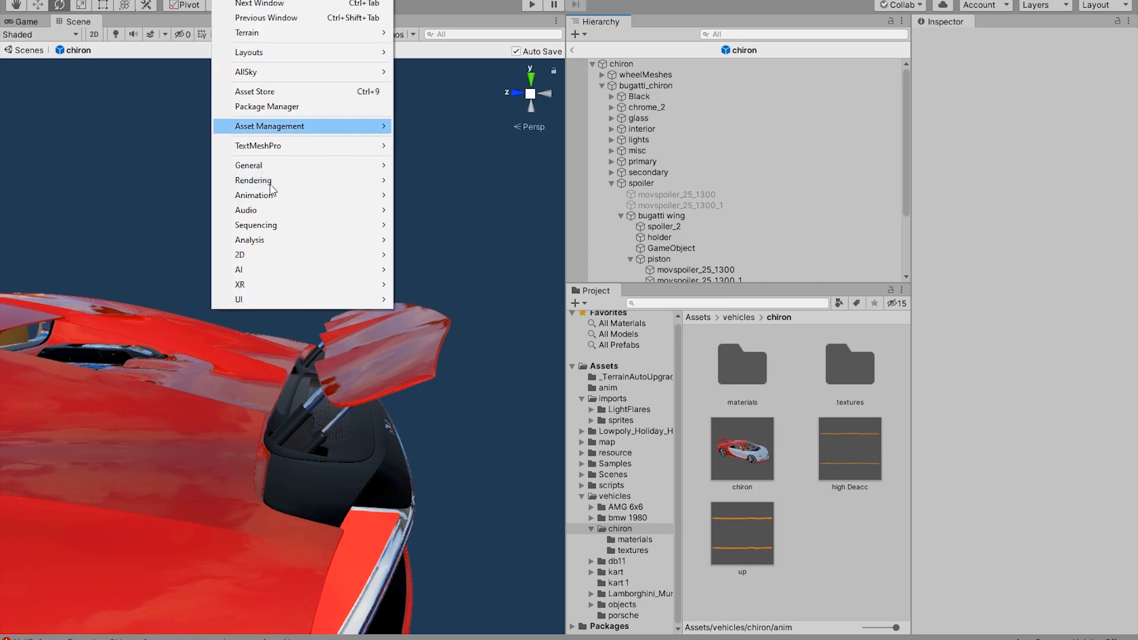
mouse_move(254, 194)
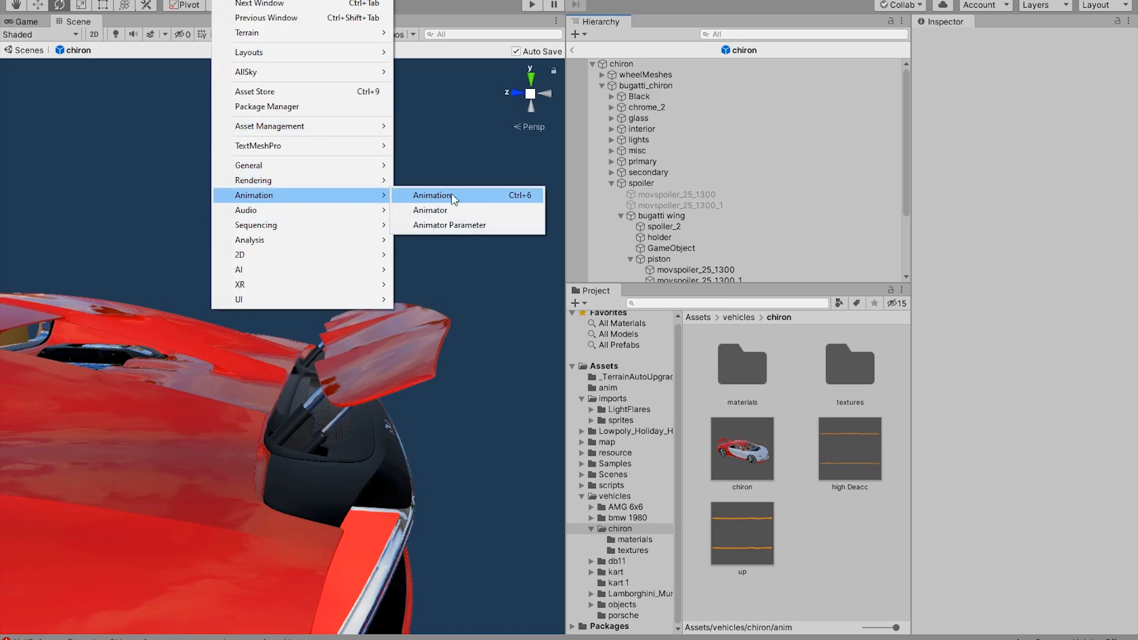
click(432, 194)
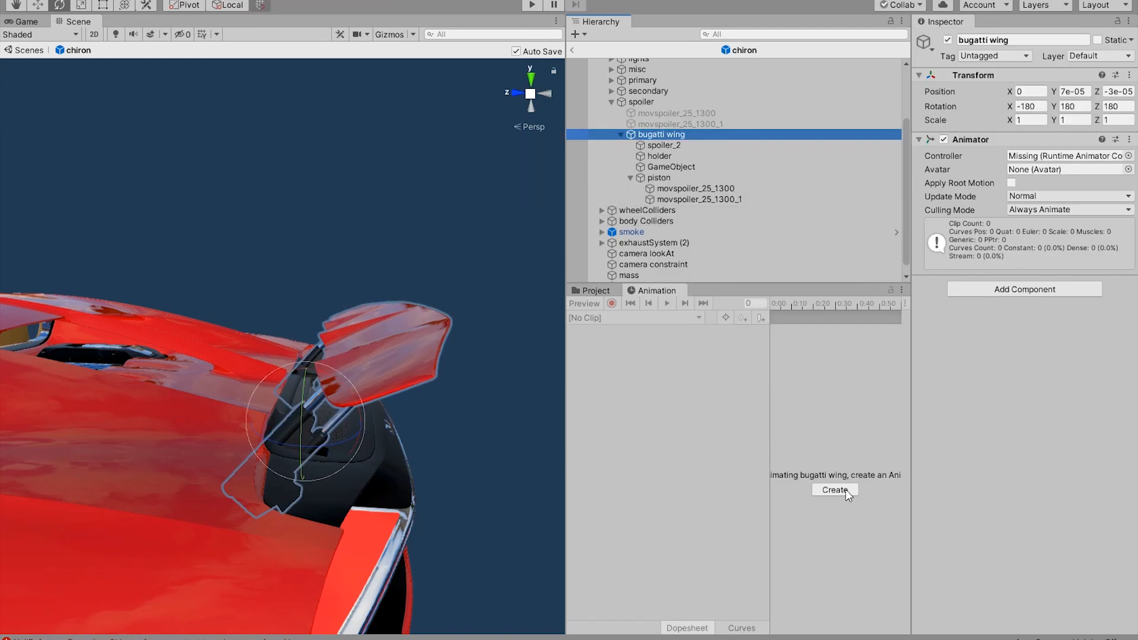
Step: Create the spoilerMotion clip, saving it inside a new 'anim' folder
click(834, 489)
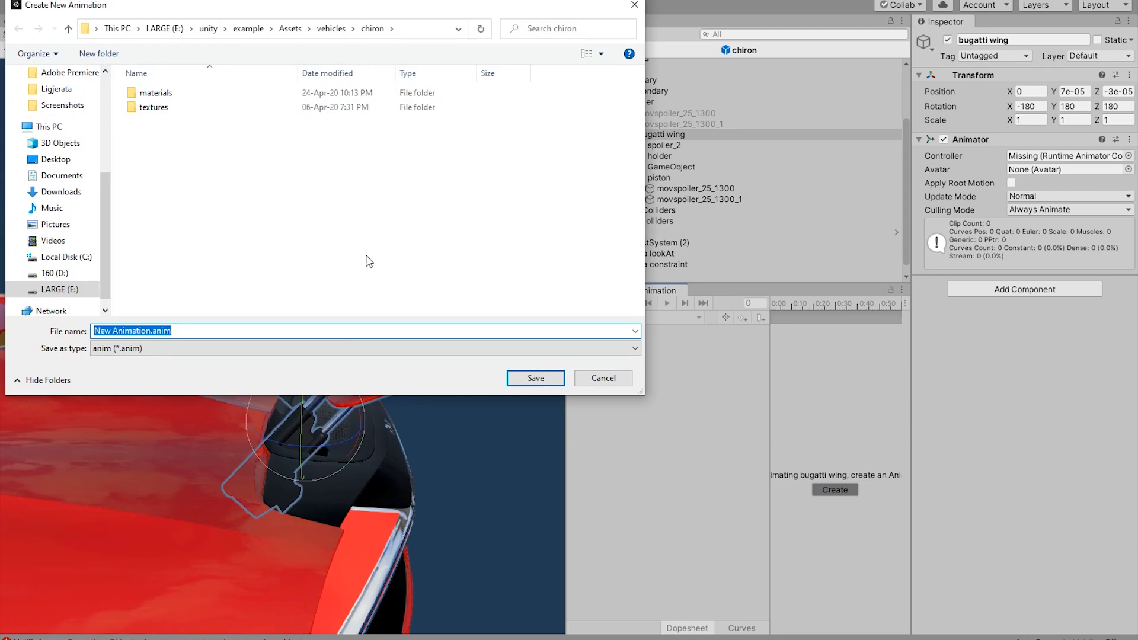
right_click(366, 261)
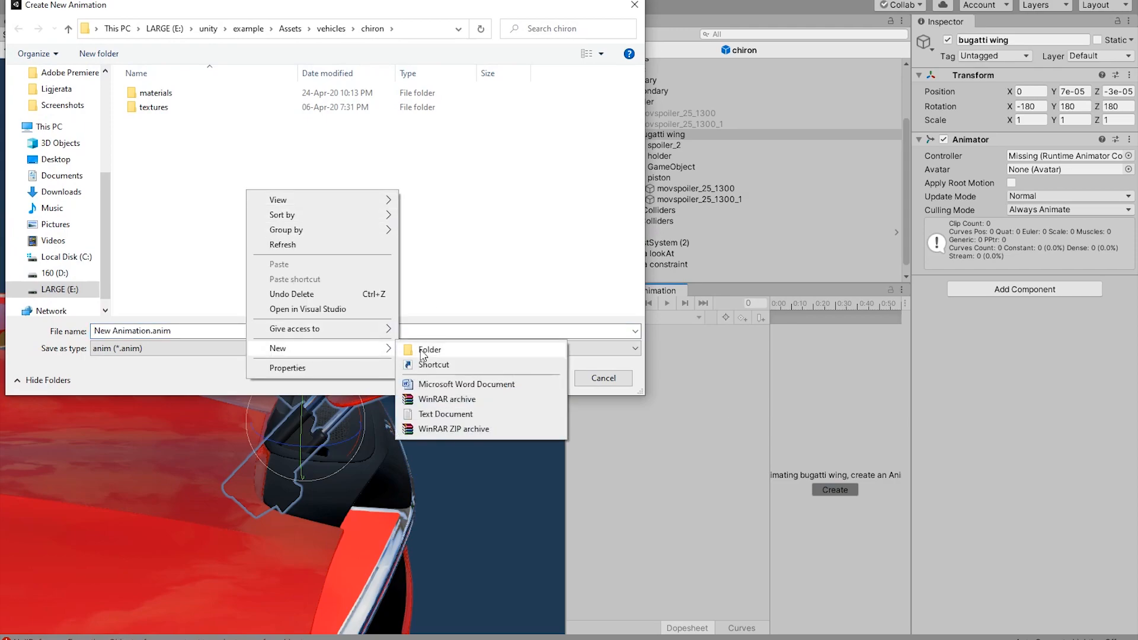
click(430, 349)
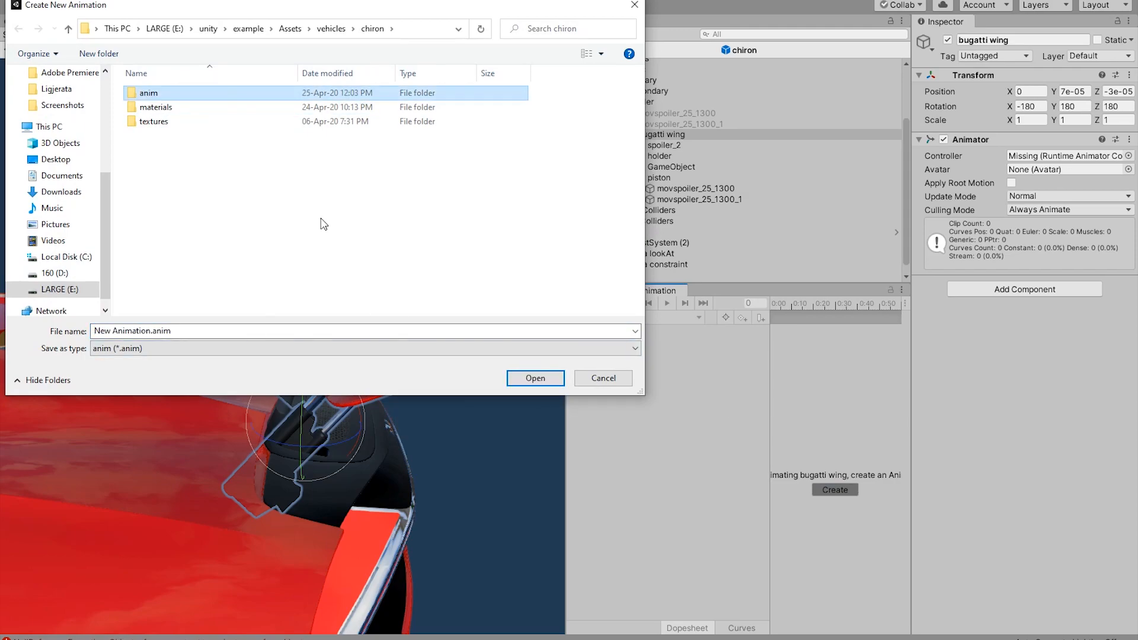
click(534, 378)
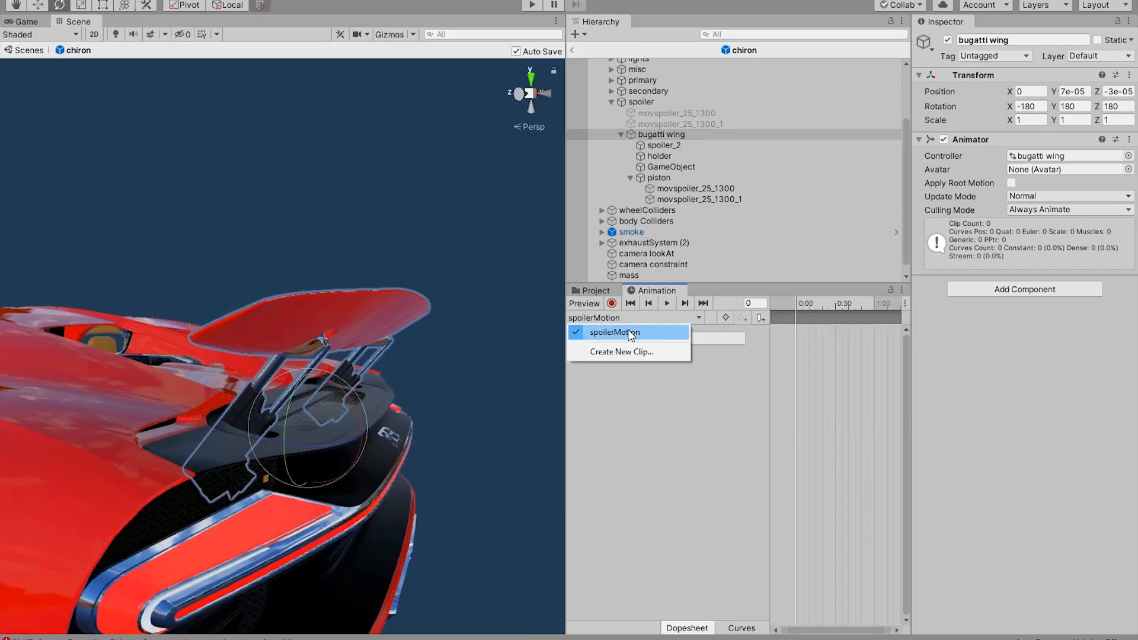
Step: From the Animator, create a new clip named 'breaking' via Create New Clip
click(612, 332)
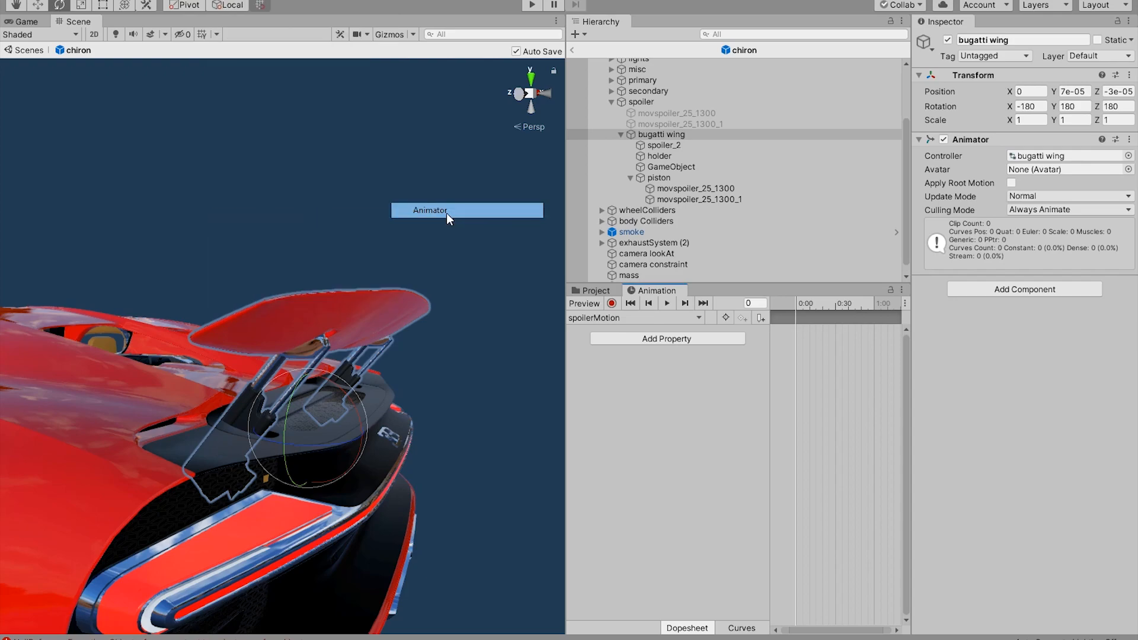
click(429, 211)
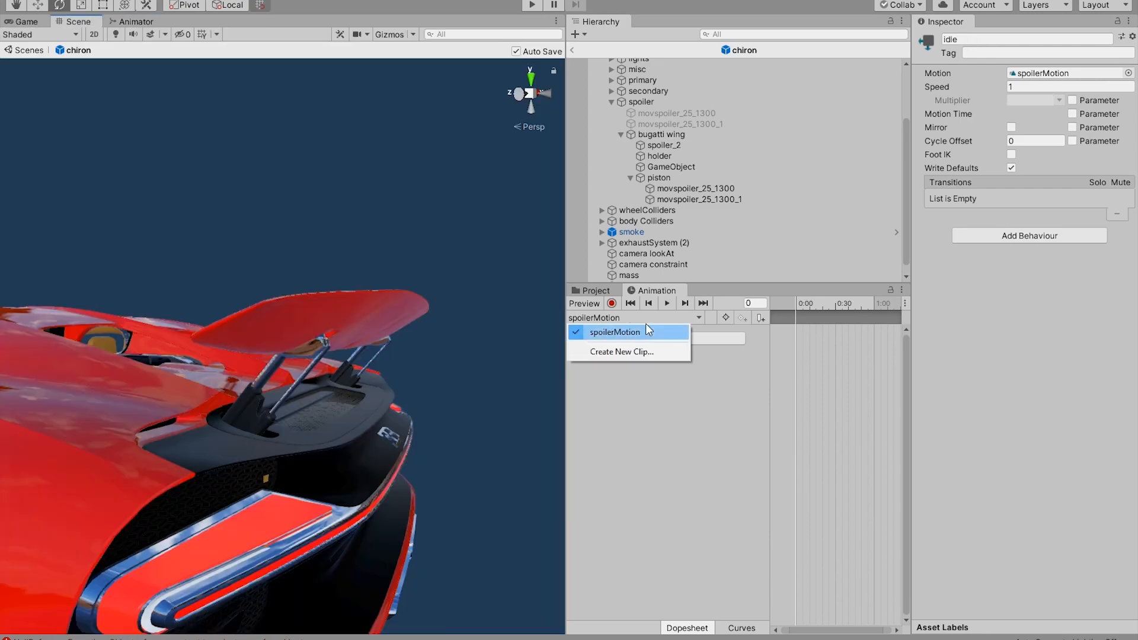
click(615, 332)
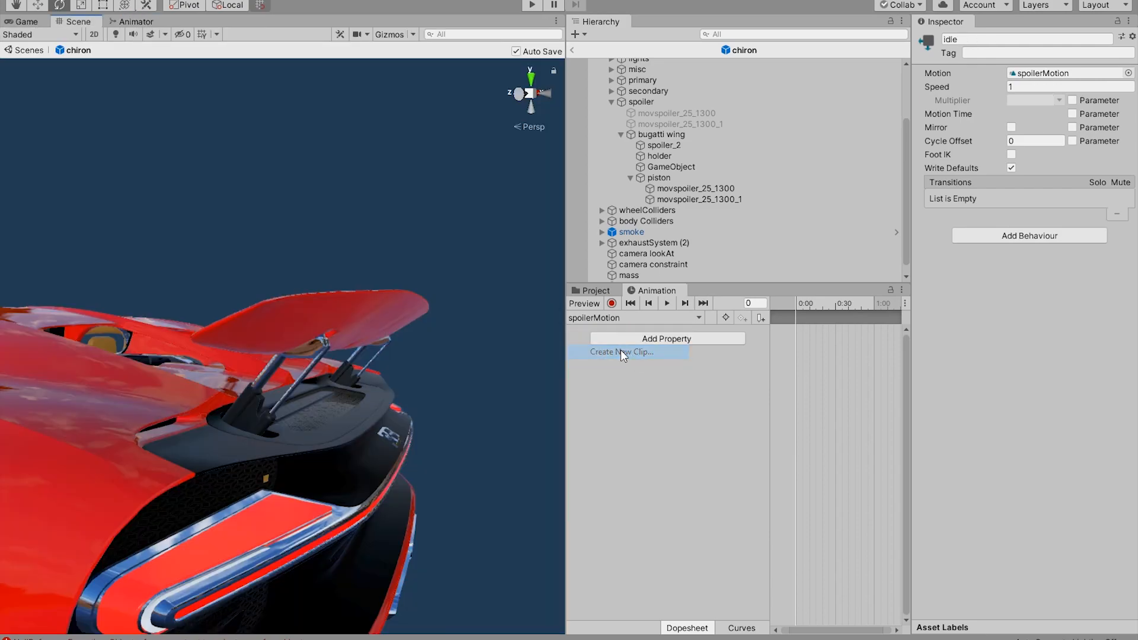
click(620, 351)
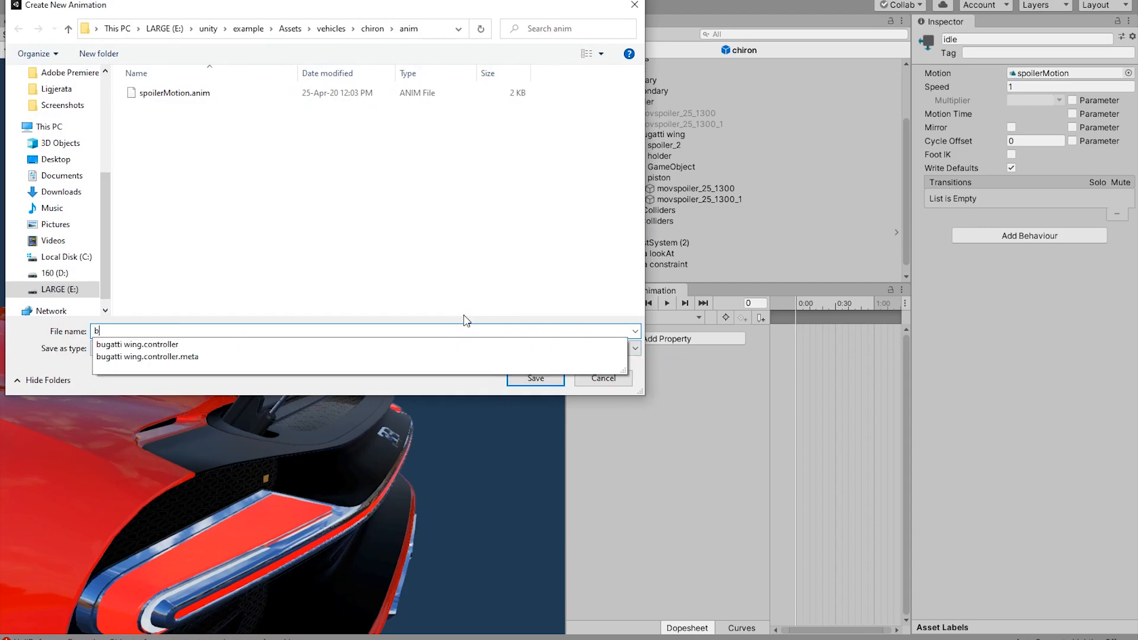
text(reaking)
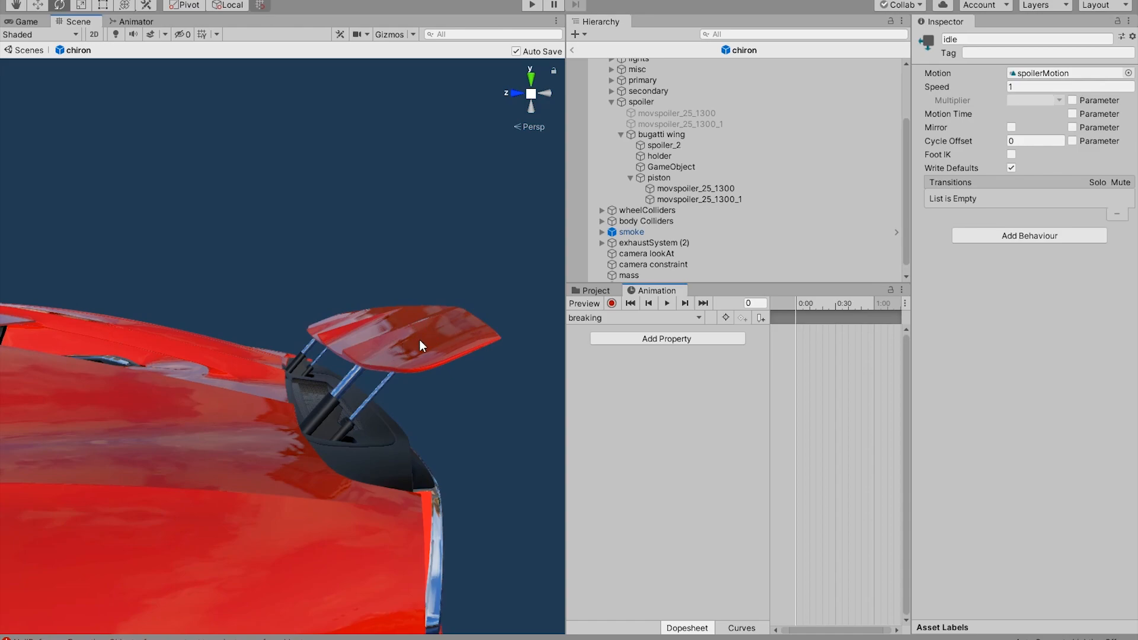
Step: Keyframe holder and both movspoiler Position tracks, plus spoiler_2 Position and Rotation, in breaking
click(666, 338)
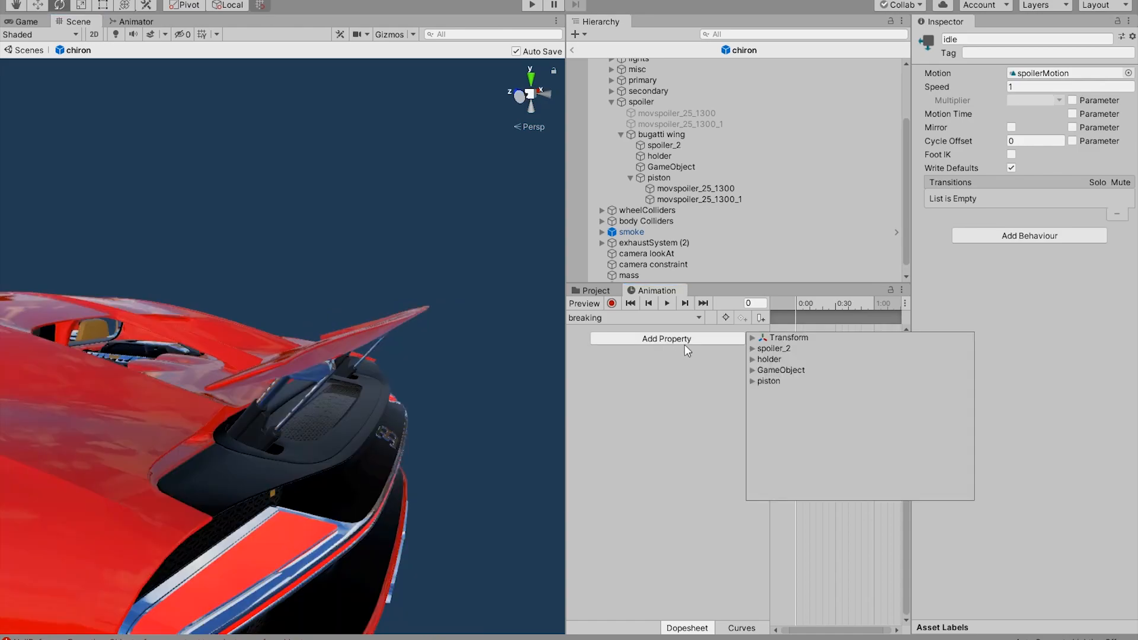
click(753, 349)
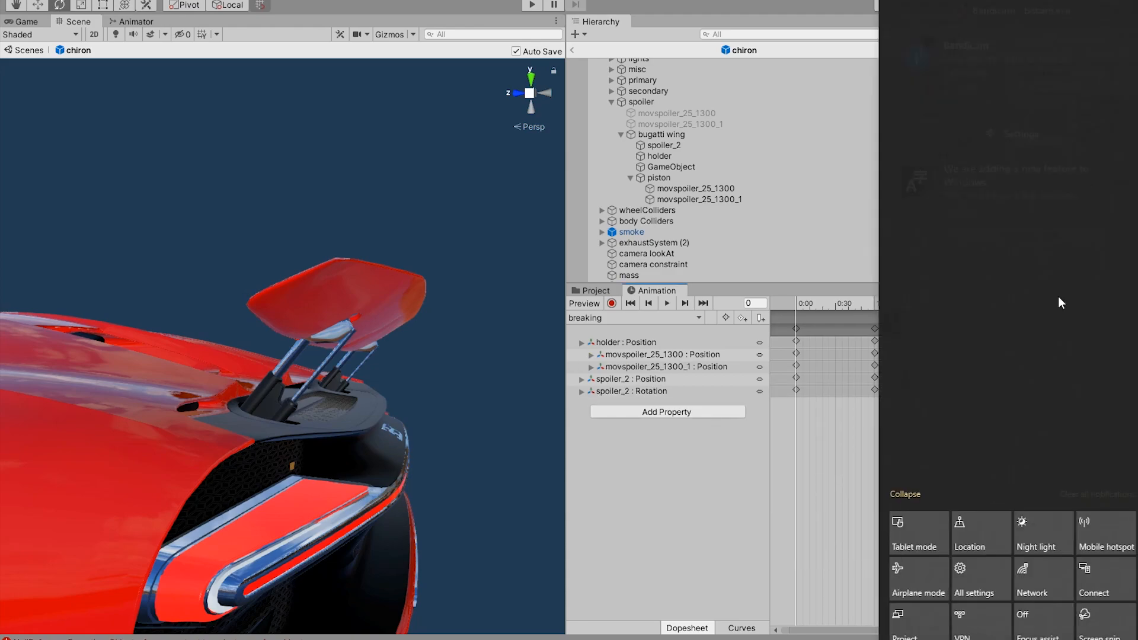
click(659, 134)
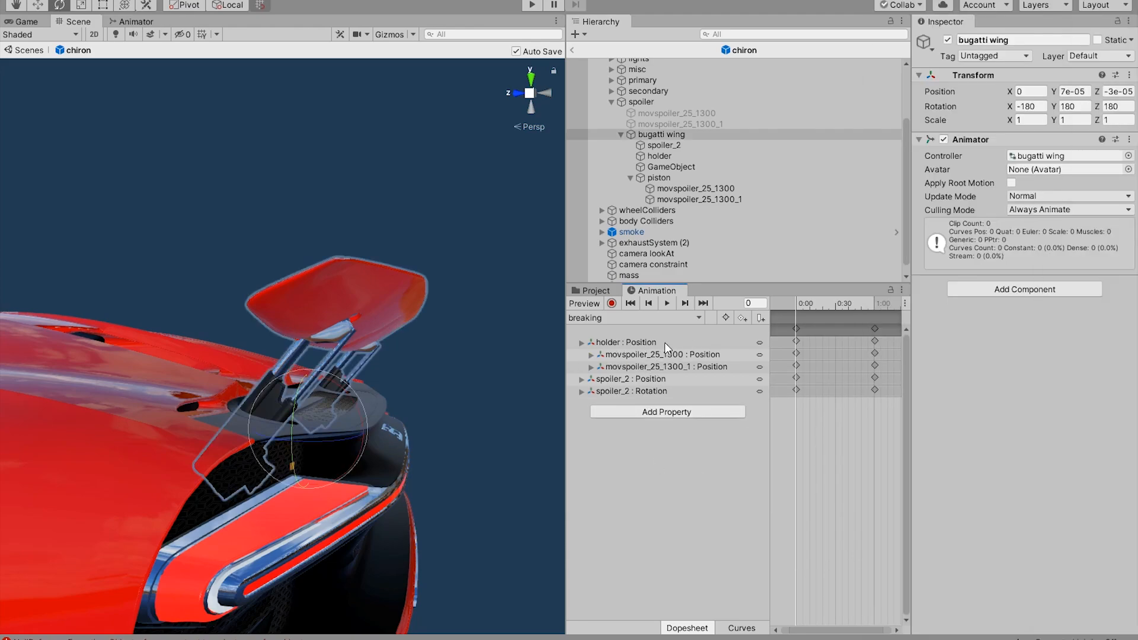
click(662, 145)
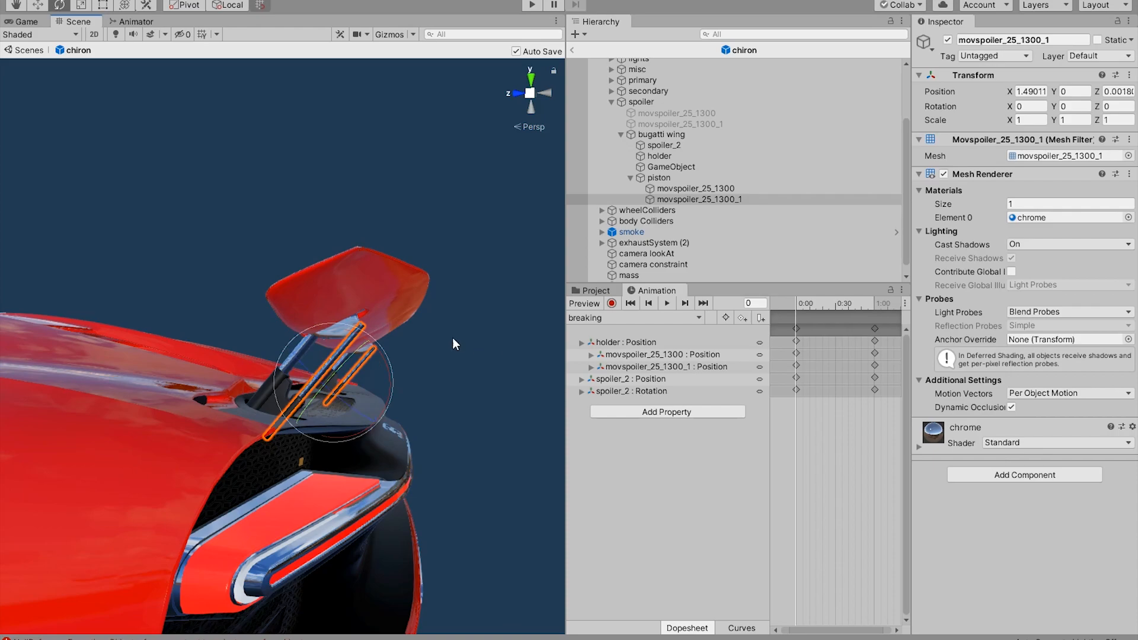
click(657, 155)
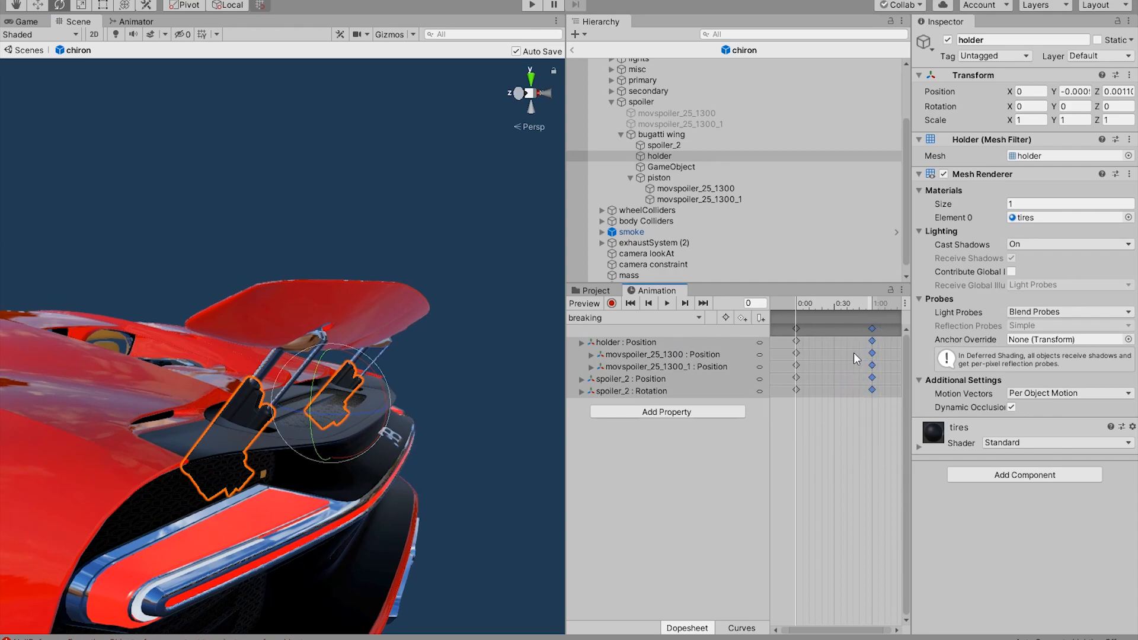
click(661, 135)
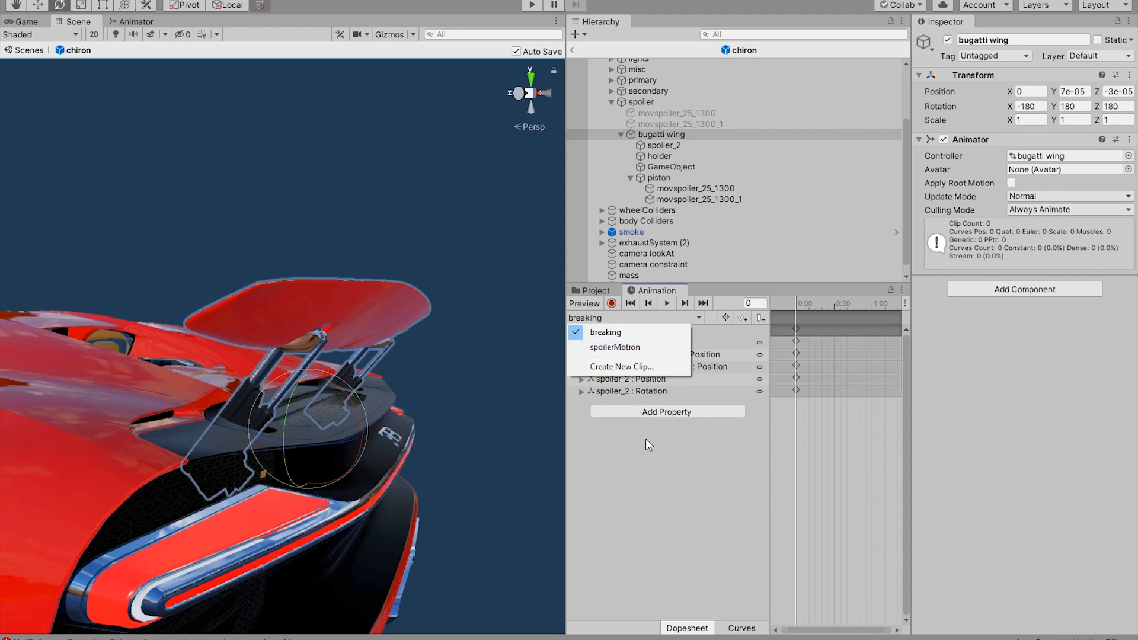
Step: In spoilerMotion, add the piston's child Position tracks alongside holder and spoiler_2
click(614, 346)
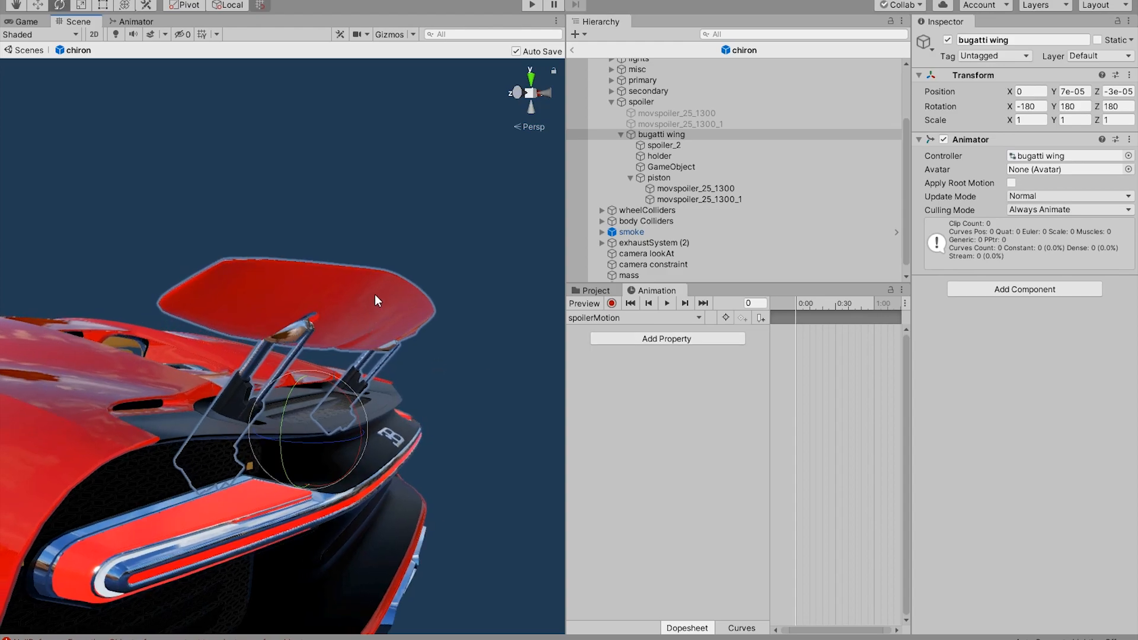
mouse_move(165, 427)
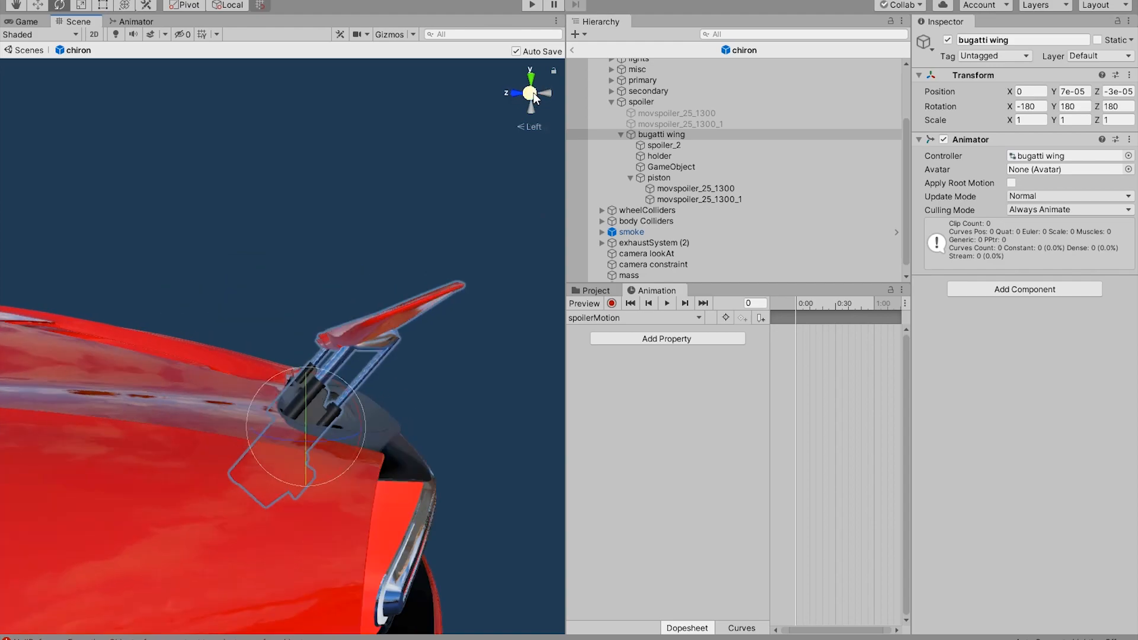
click(656, 155)
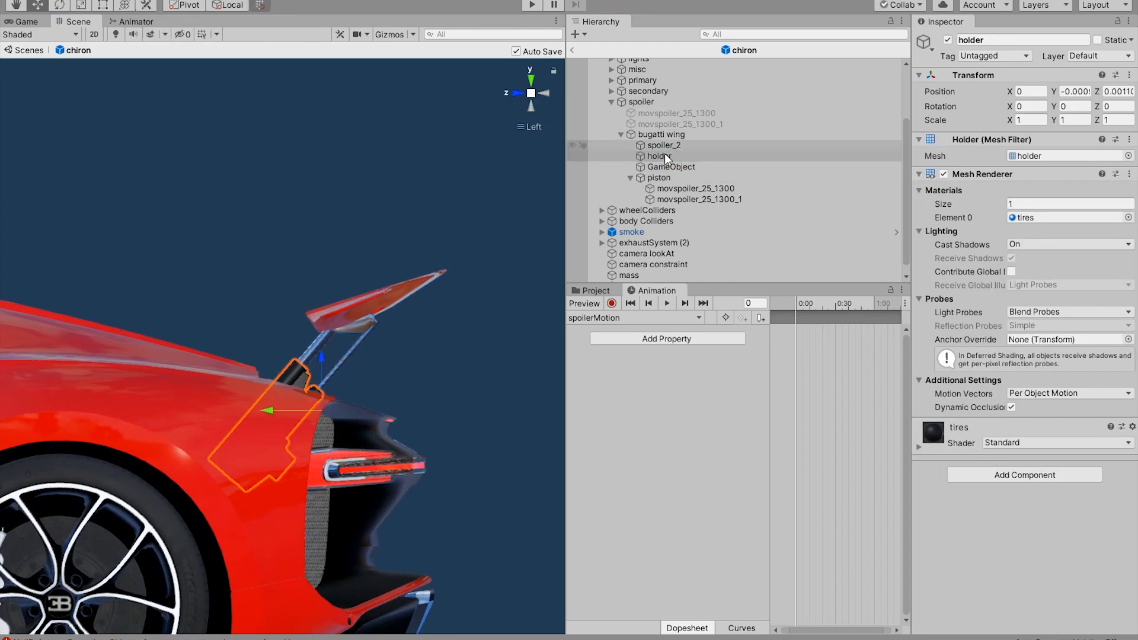
click(669, 155)
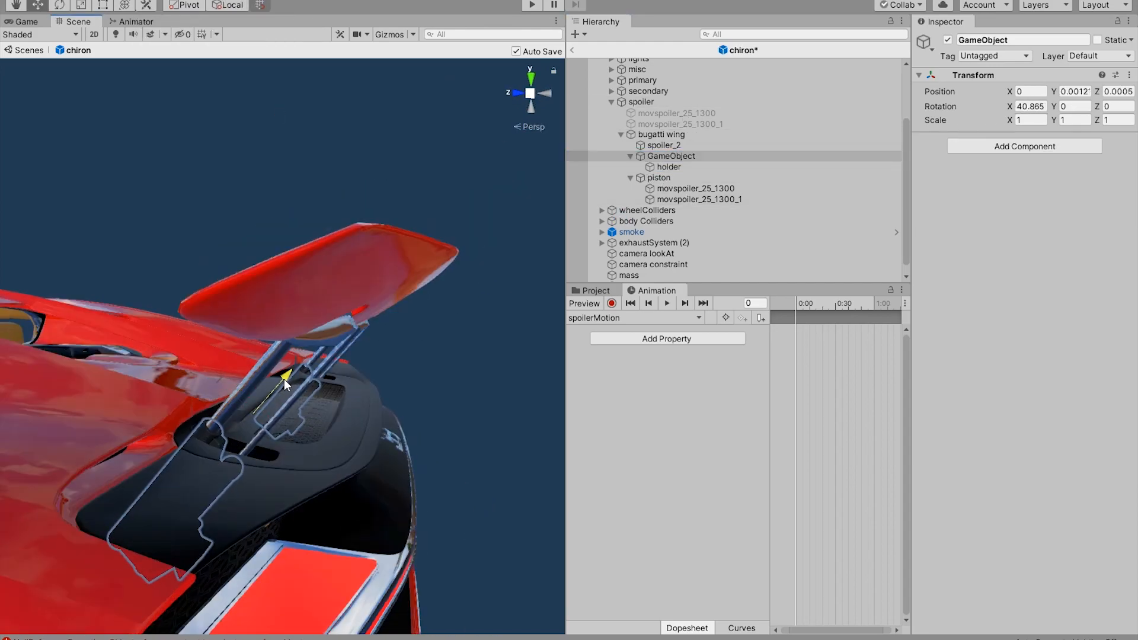
click(698, 199)
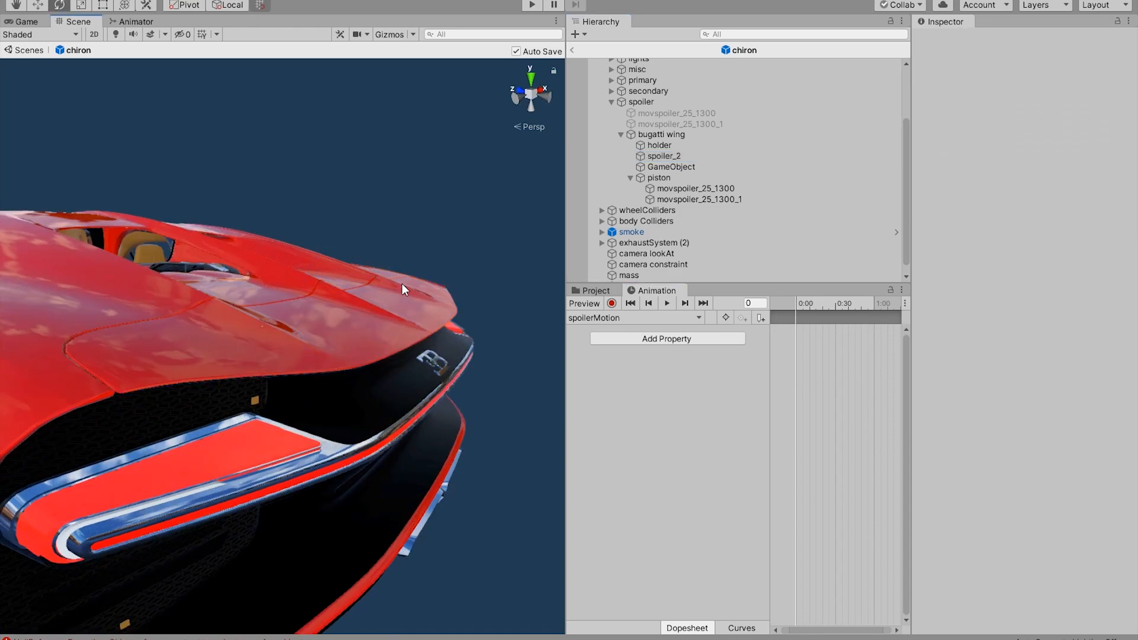
mouse_move(263, 330)
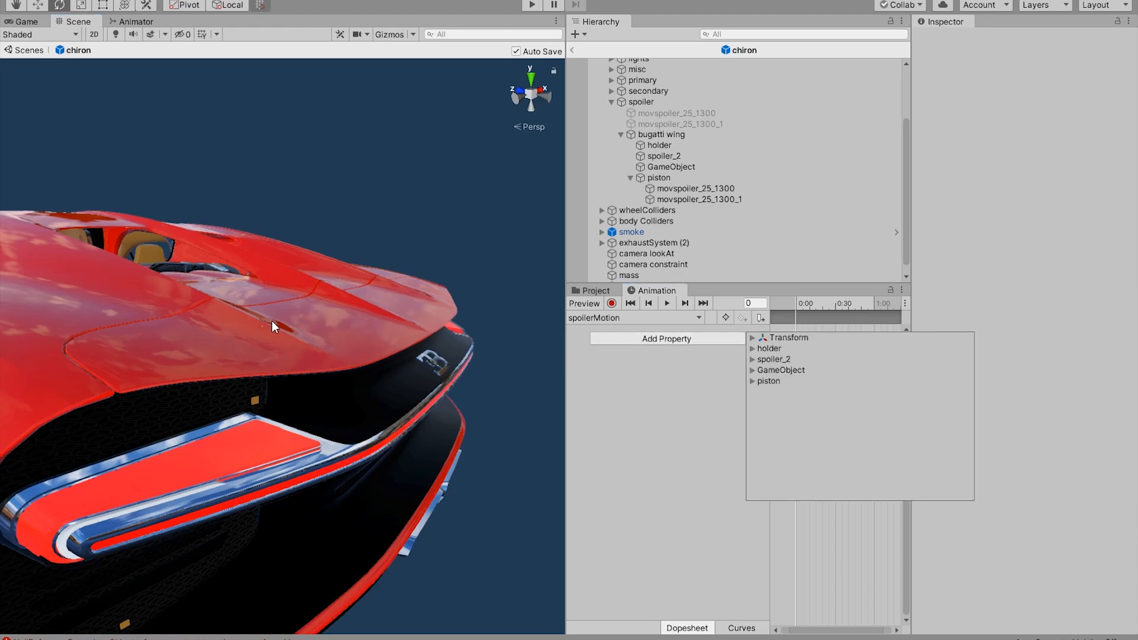
mouse_move(351, 333)
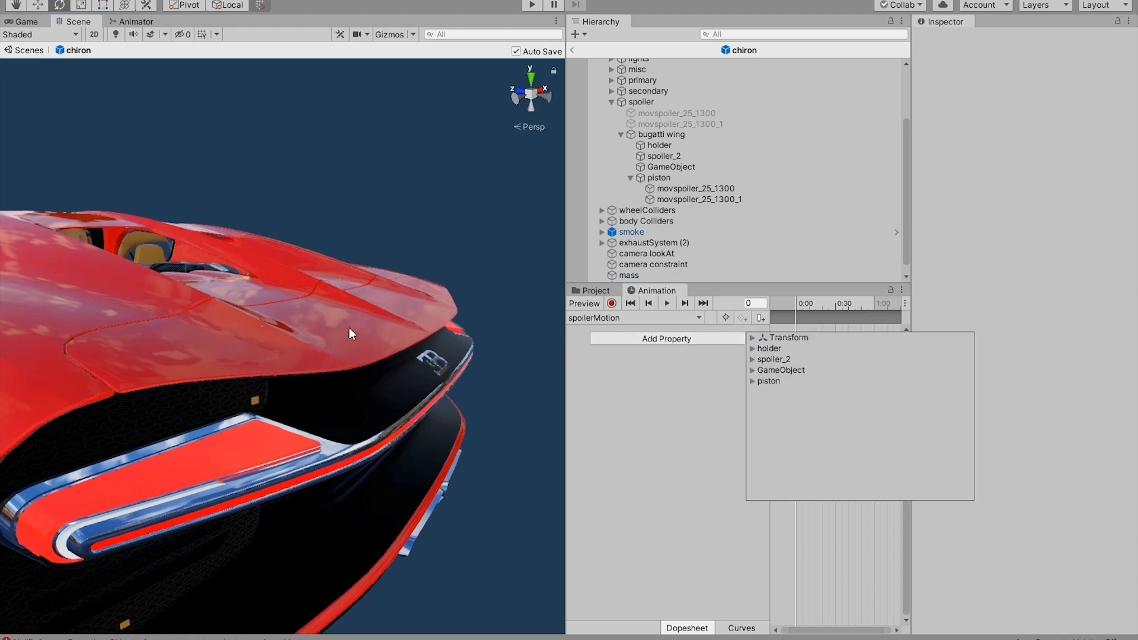
click(752, 348)
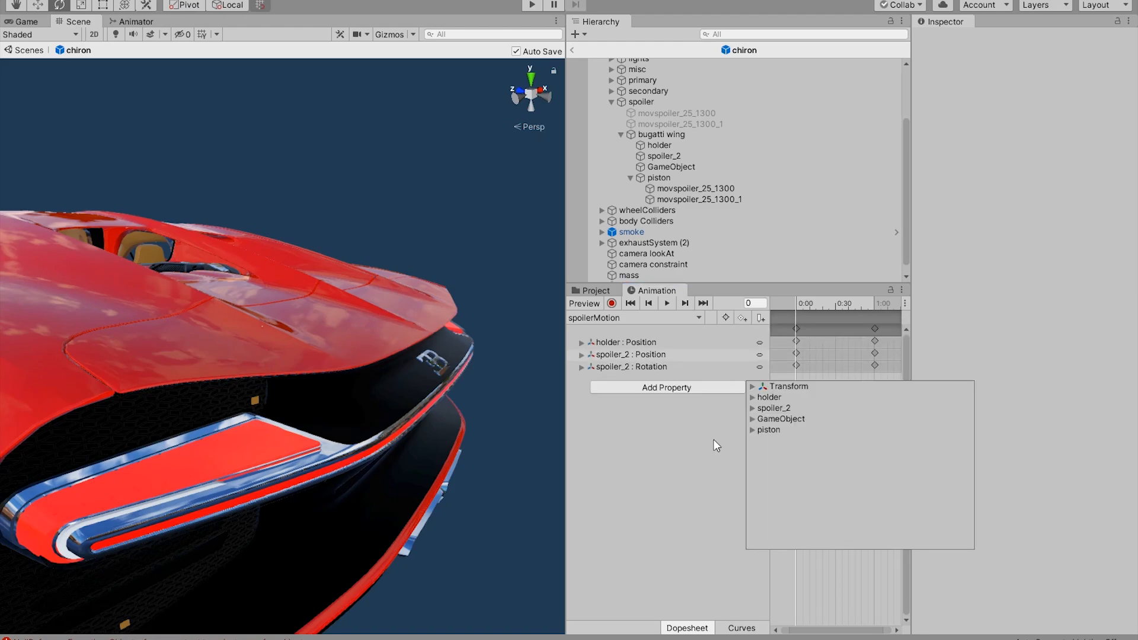
click(768, 429)
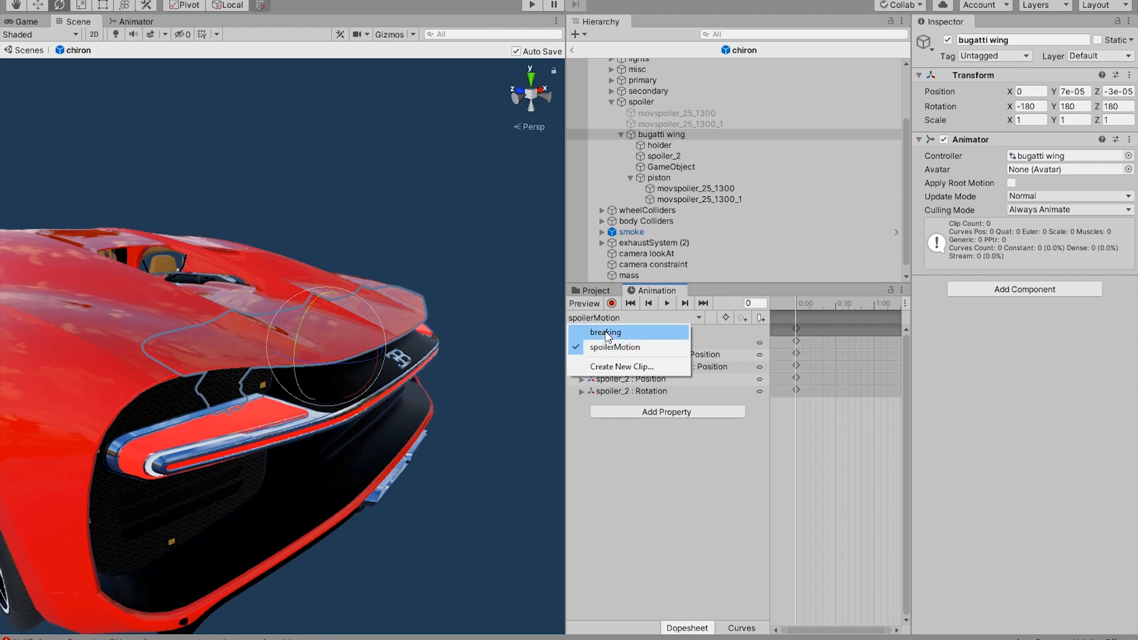
Step: Create a new clip named topSpeed and save it in the anim folder
click(604, 332)
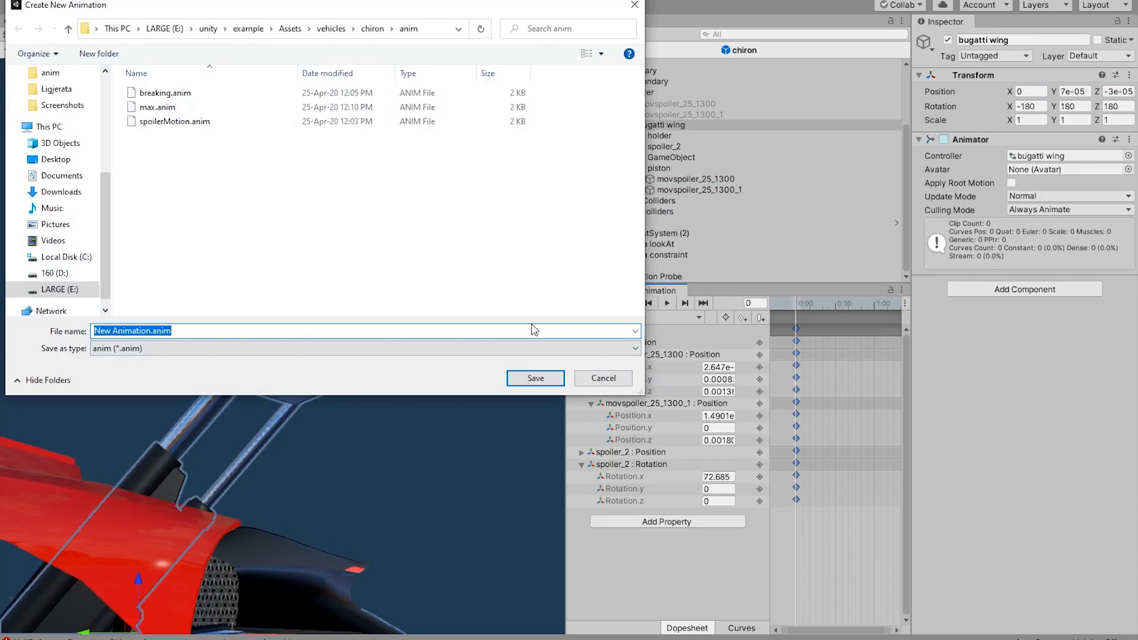
click(535, 378)
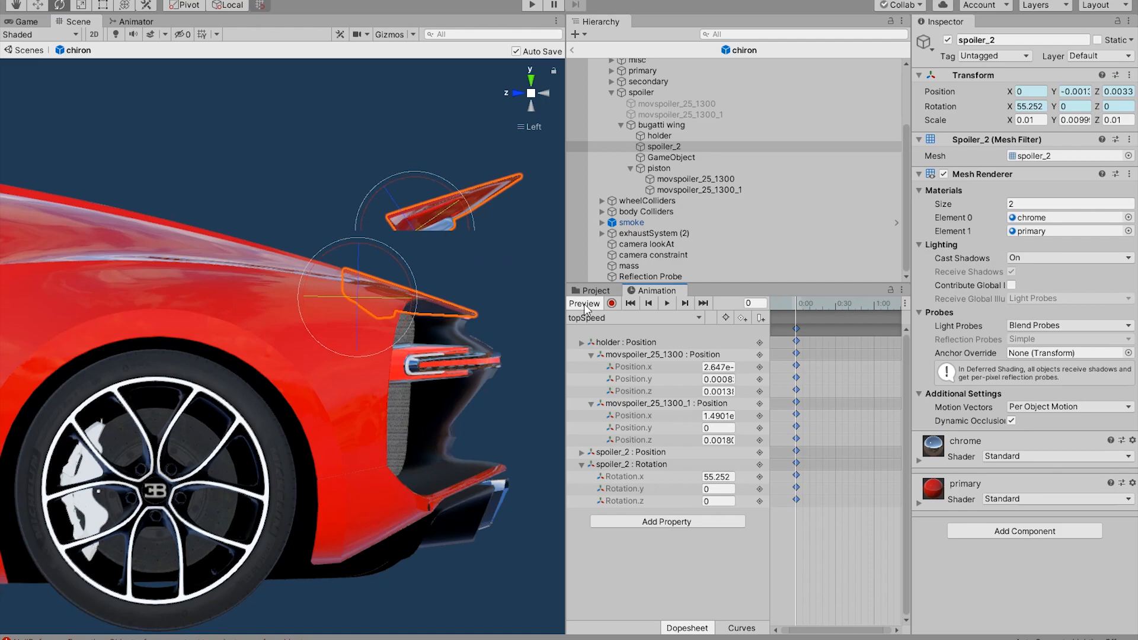
Step: Record topSpeed with spoiler_2 Rotation.x 74.266, moved pistons, and holder and spoiler_2 Position keys
click(656, 135)
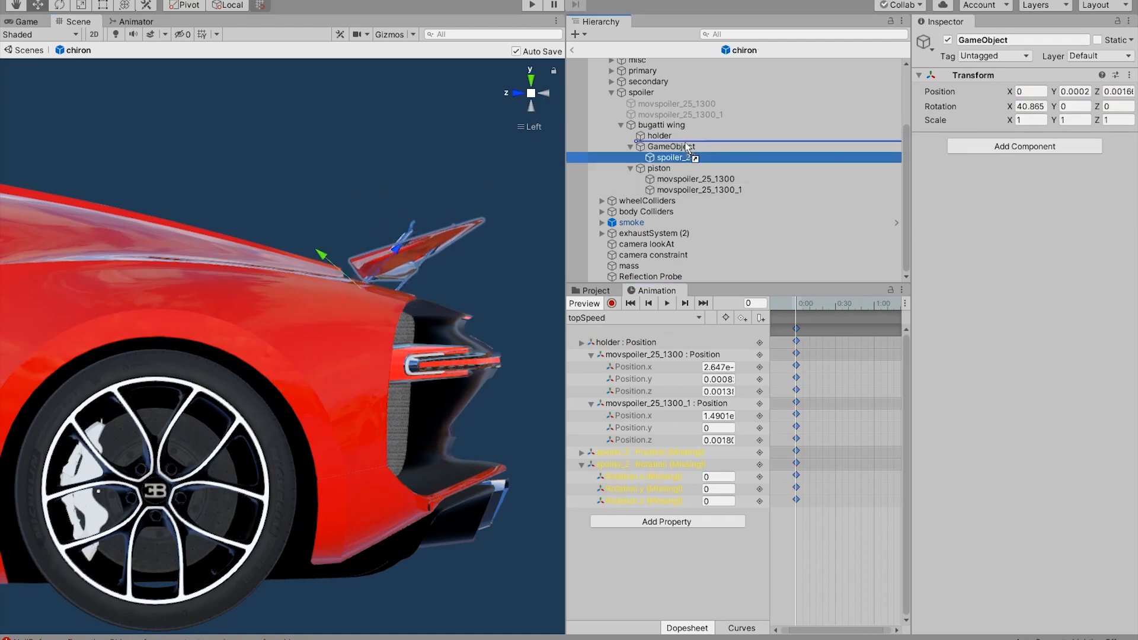
click(699, 190)
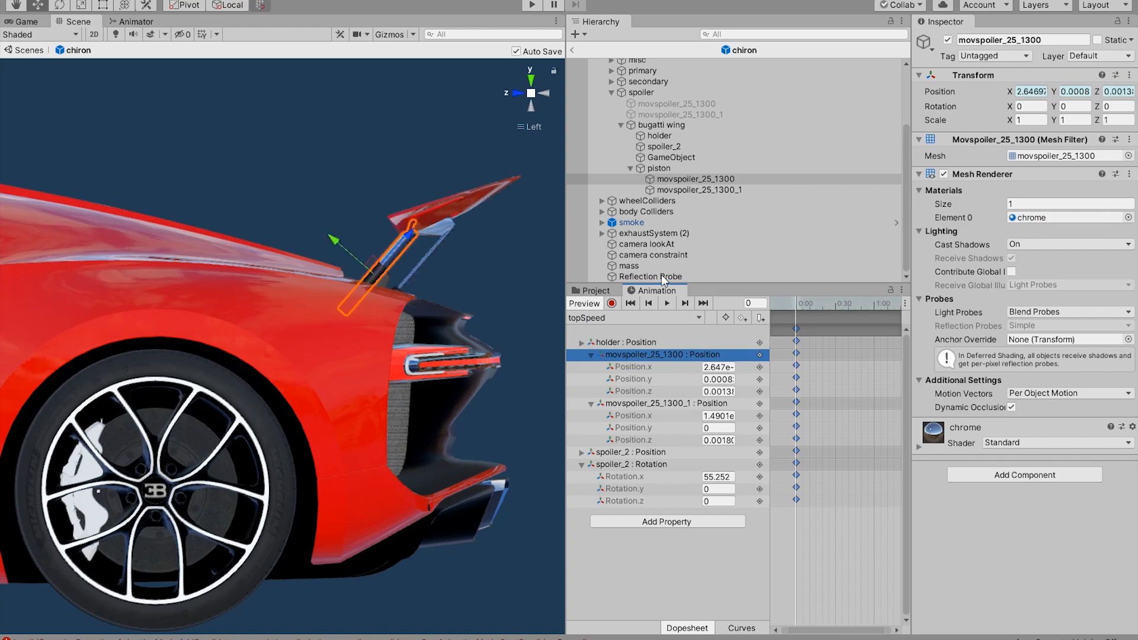
click(669, 146)
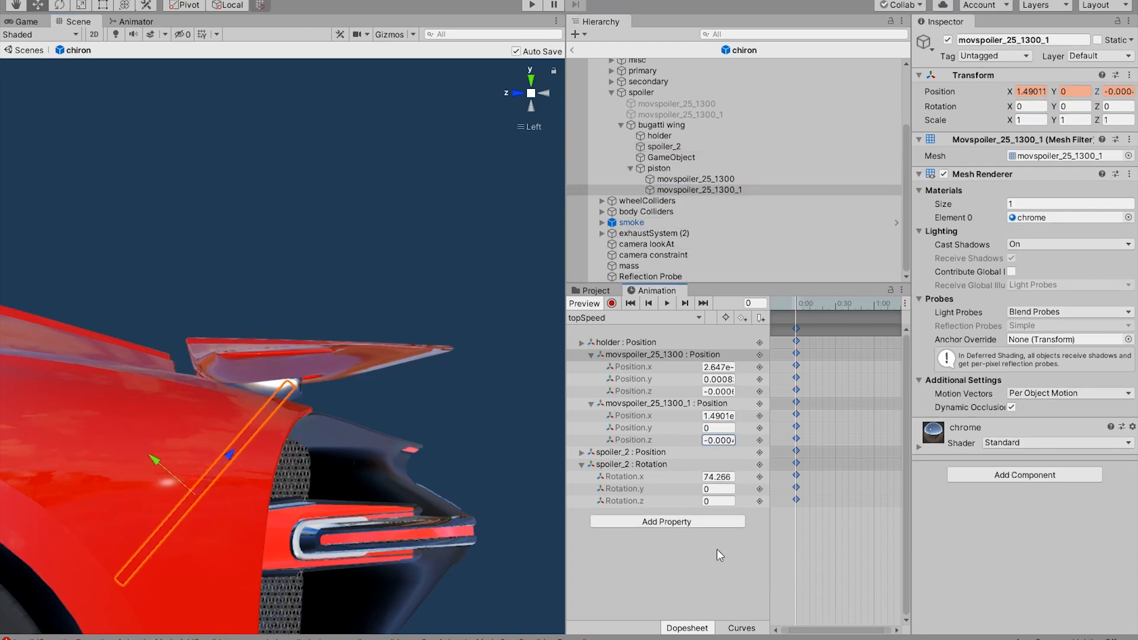
click(653, 355)
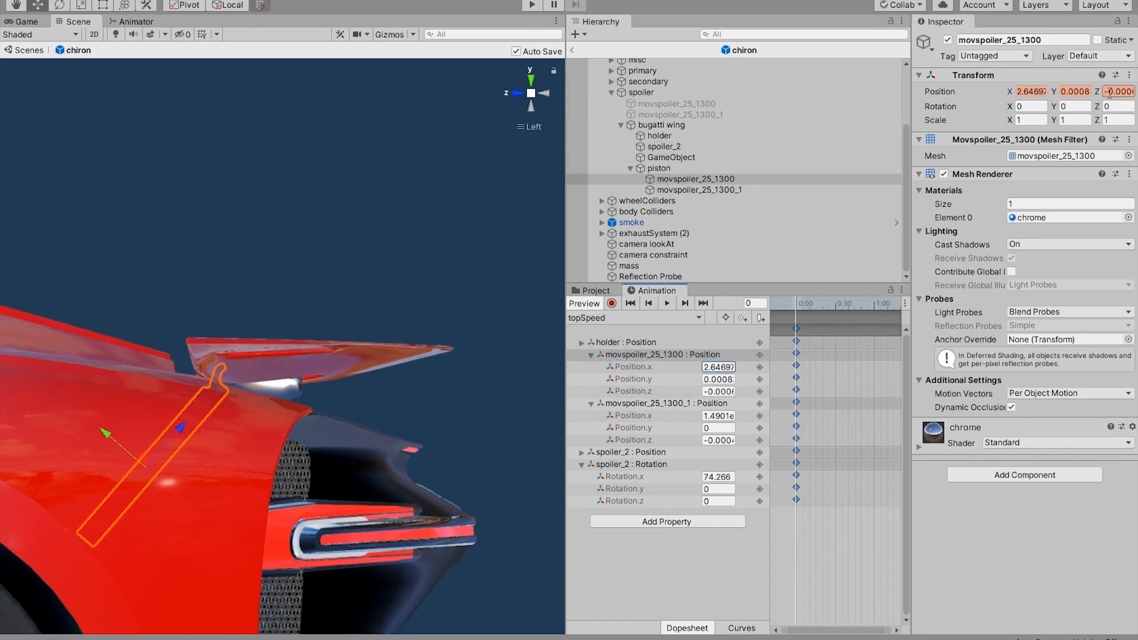
click(656, 135)
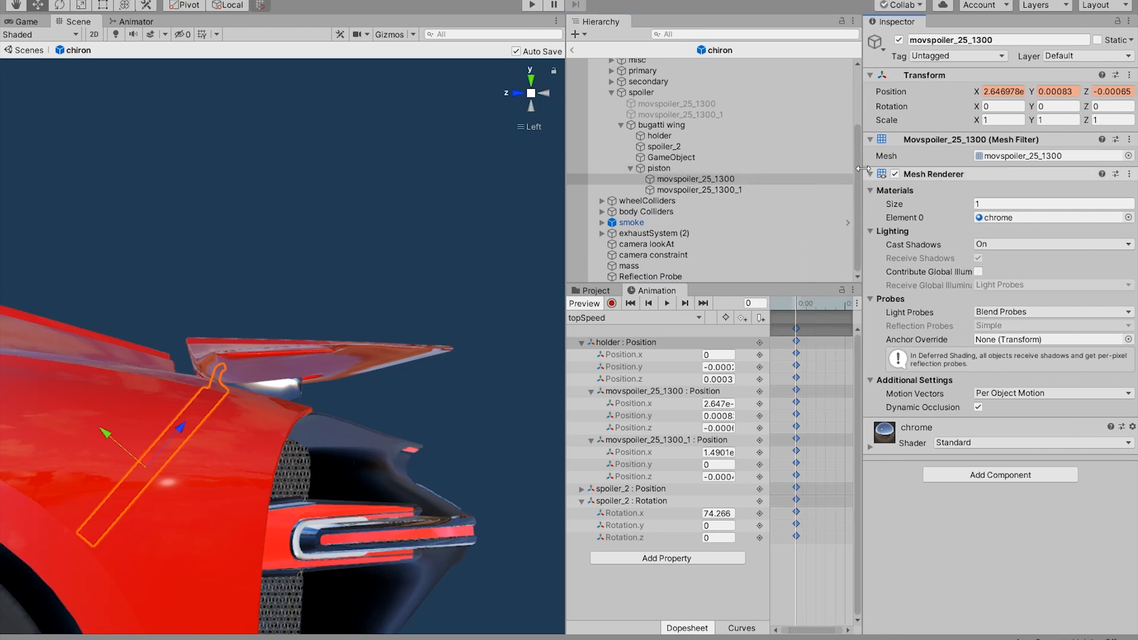
click(661, 124)
text(-0.00082)
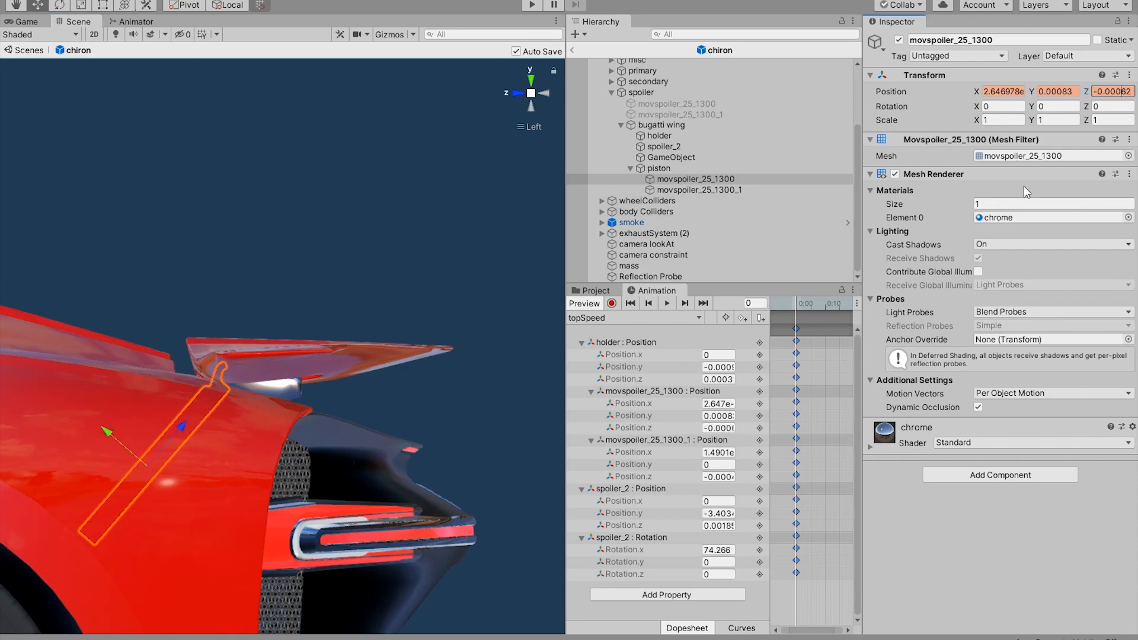
click(699, 190)
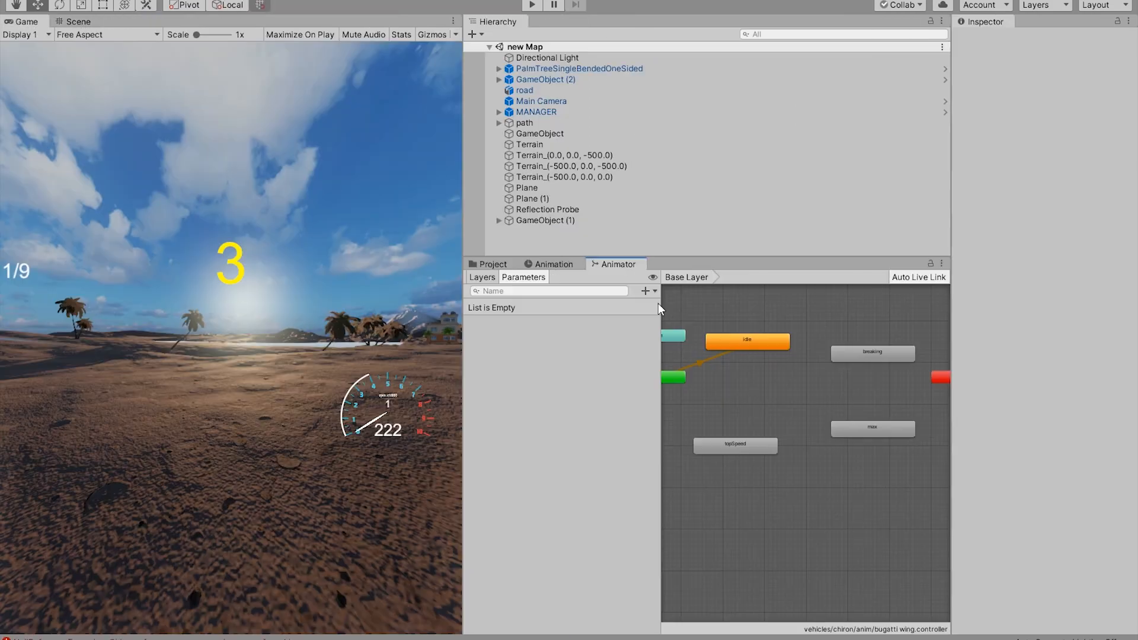
mouse_move(702, 313)
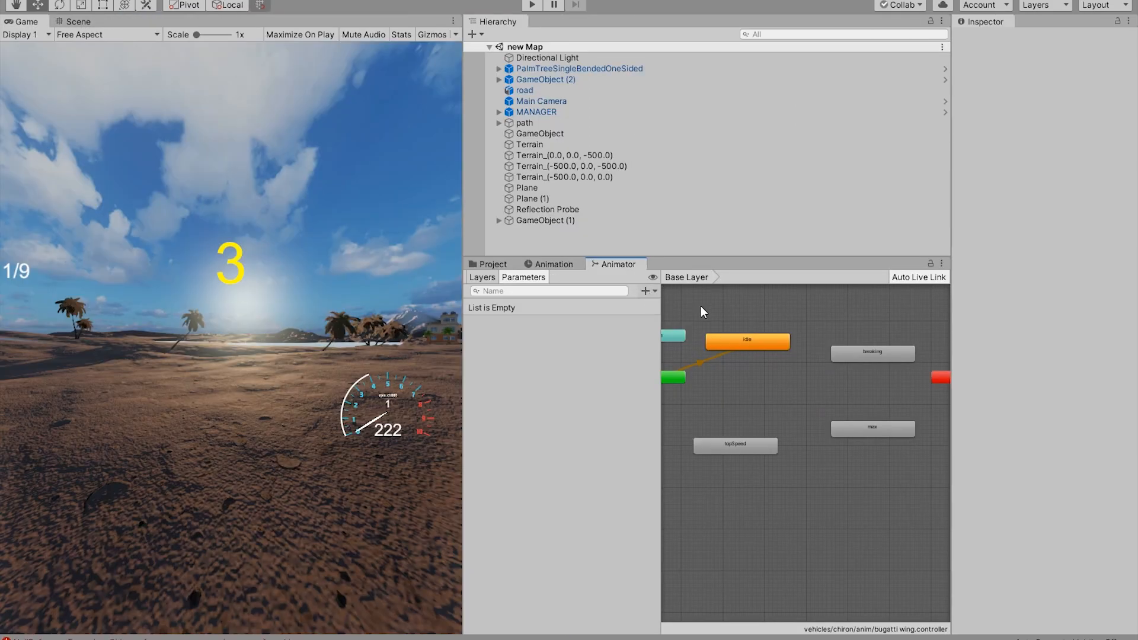
Step: Select the idle state in the Animator graph and bring up its context menu
click(747, 341)
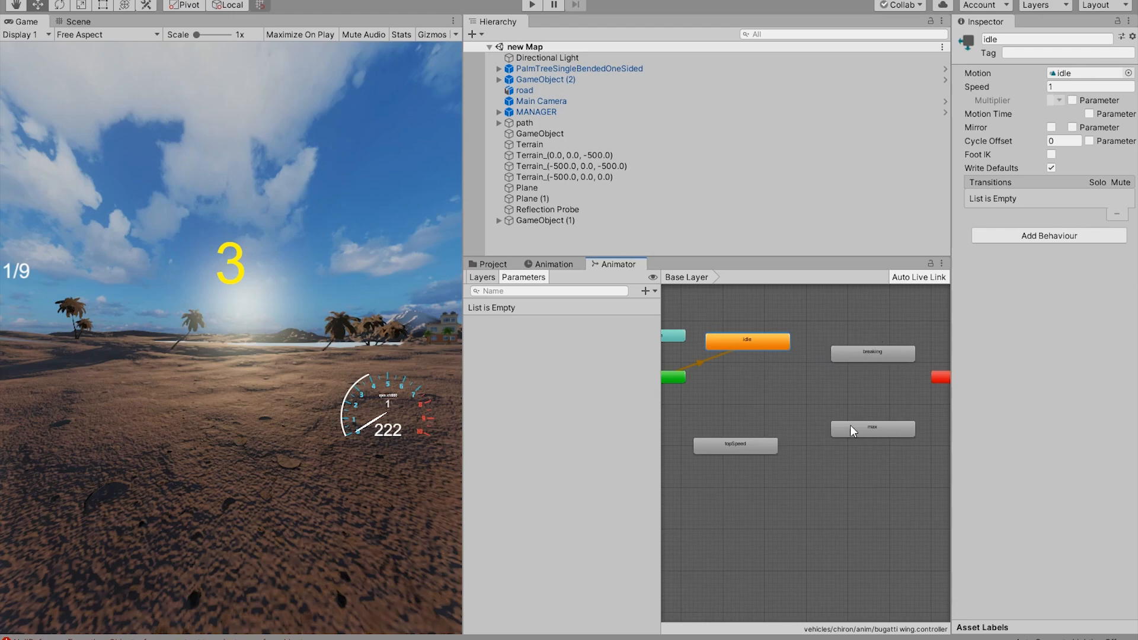
right_click(746, 340)
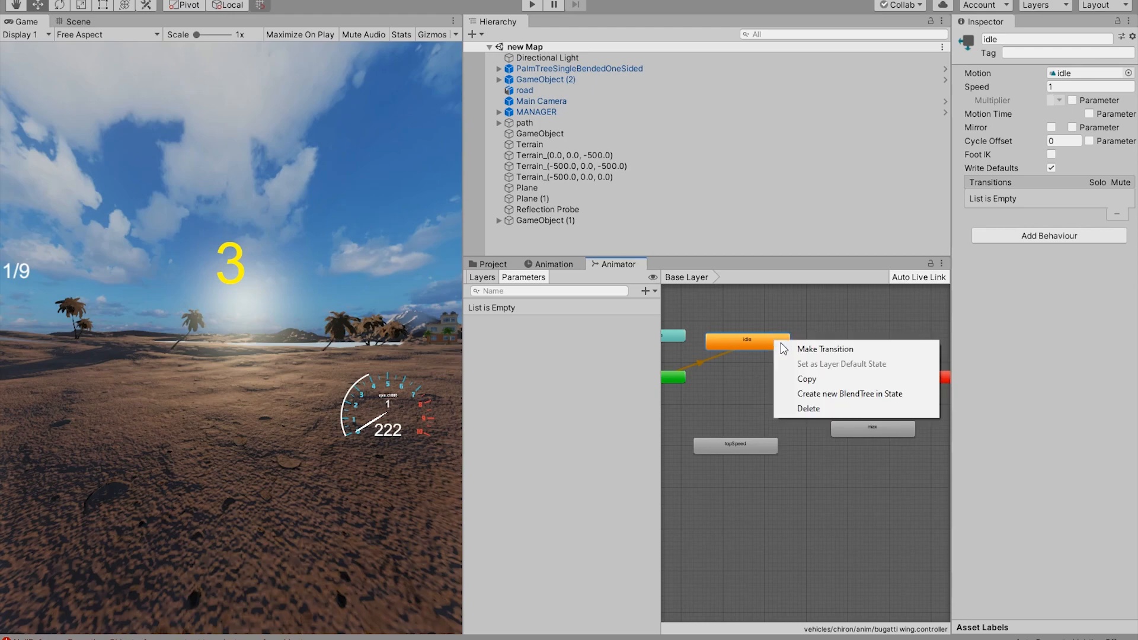
mouse_move(827, 353)
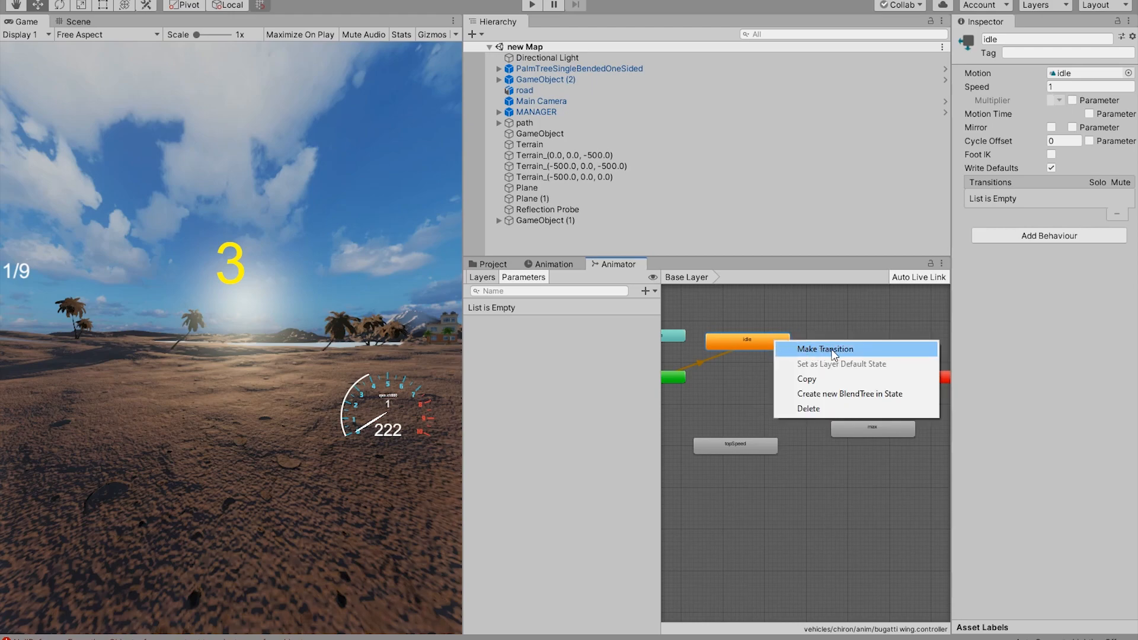
Step: Link idle→topSpeed→max→breaking→idle with transitions, then play and select the bugatti wing
click(824, 349)
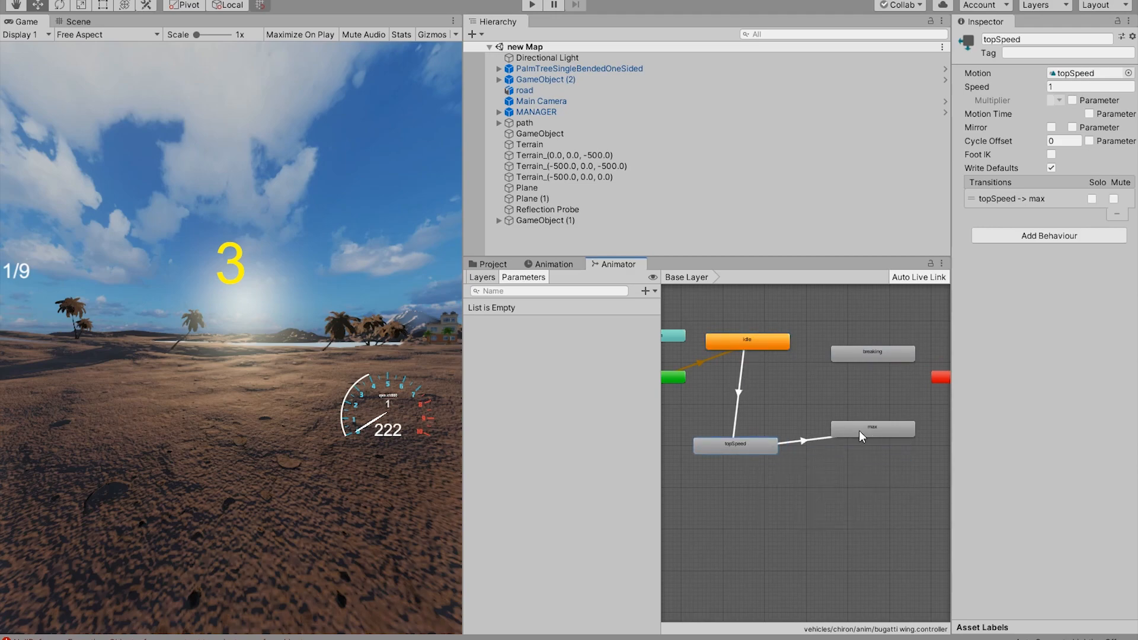
click(872, 427)
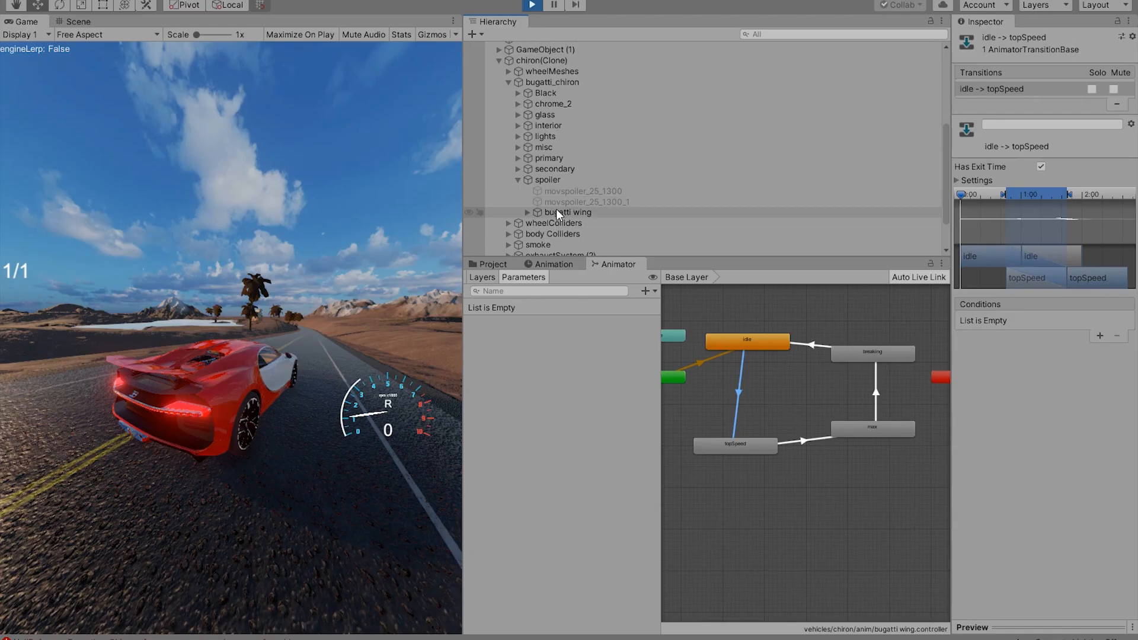
click(568, 212)
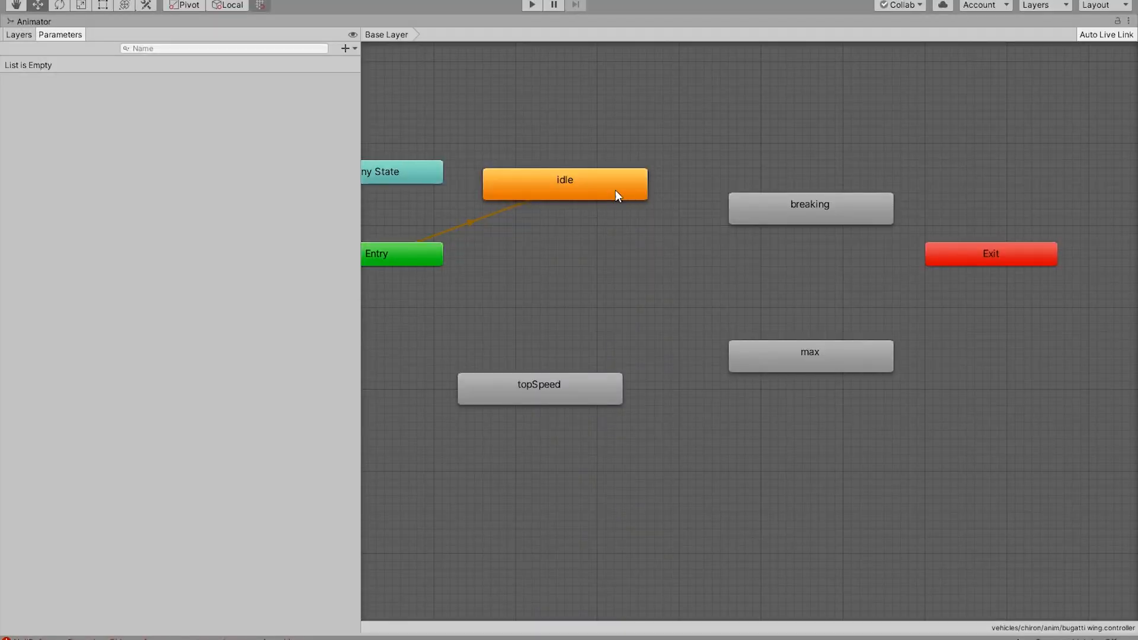
mouse_move(647, 377)
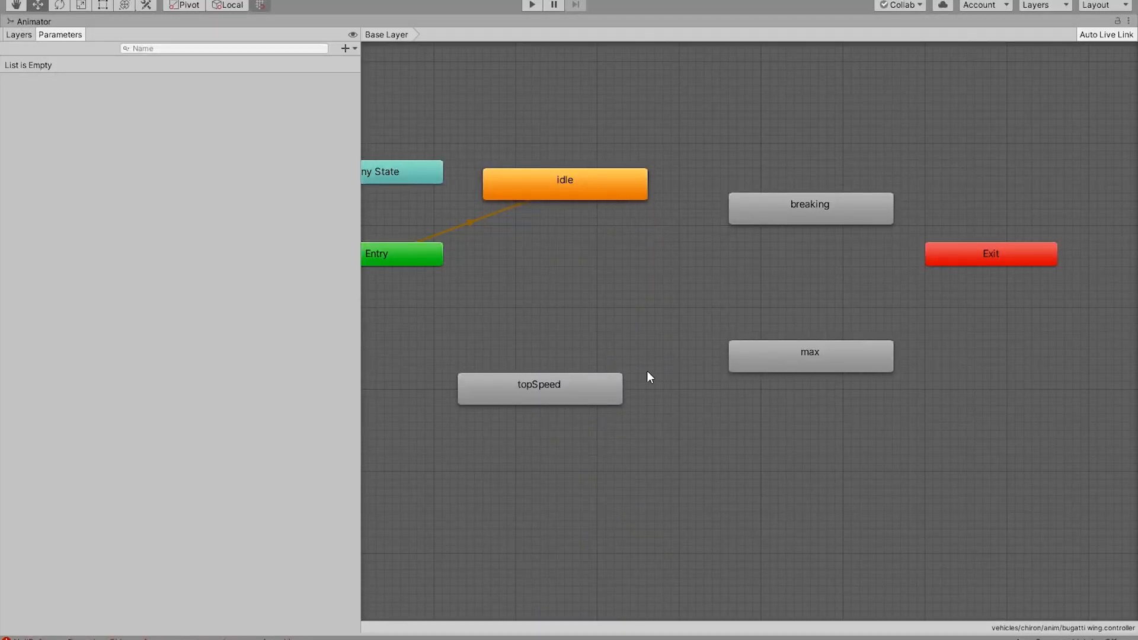
Step: Make transitions linking max in both directions with idle, topSpeed and breaking
click(564, 184)
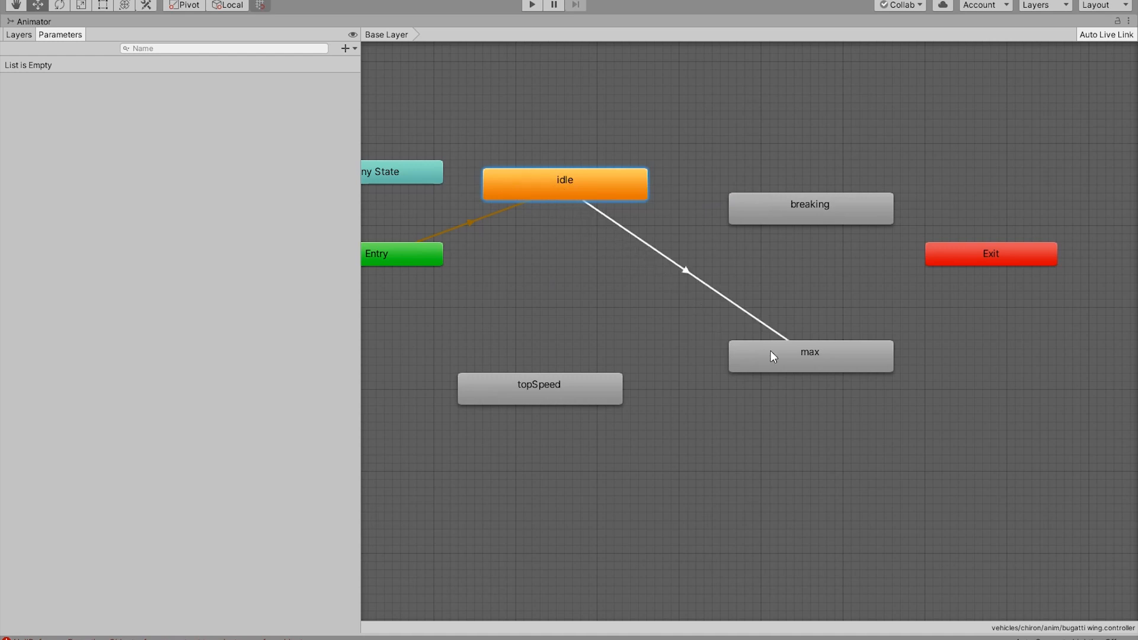
mouse_move(523, 390)
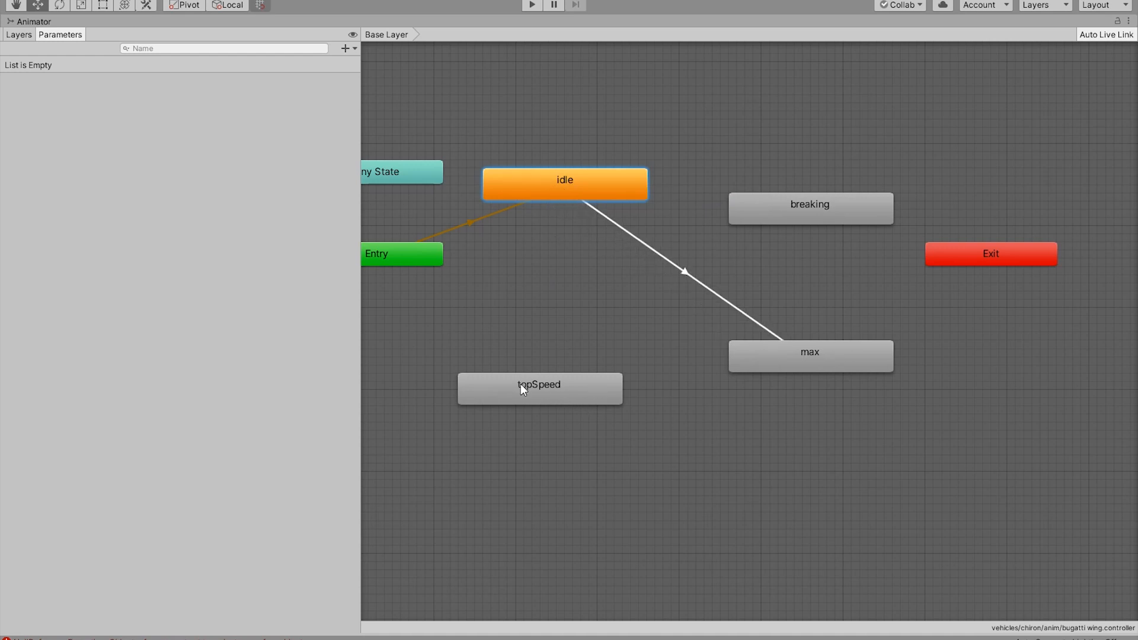
mouse_move(801, 213)
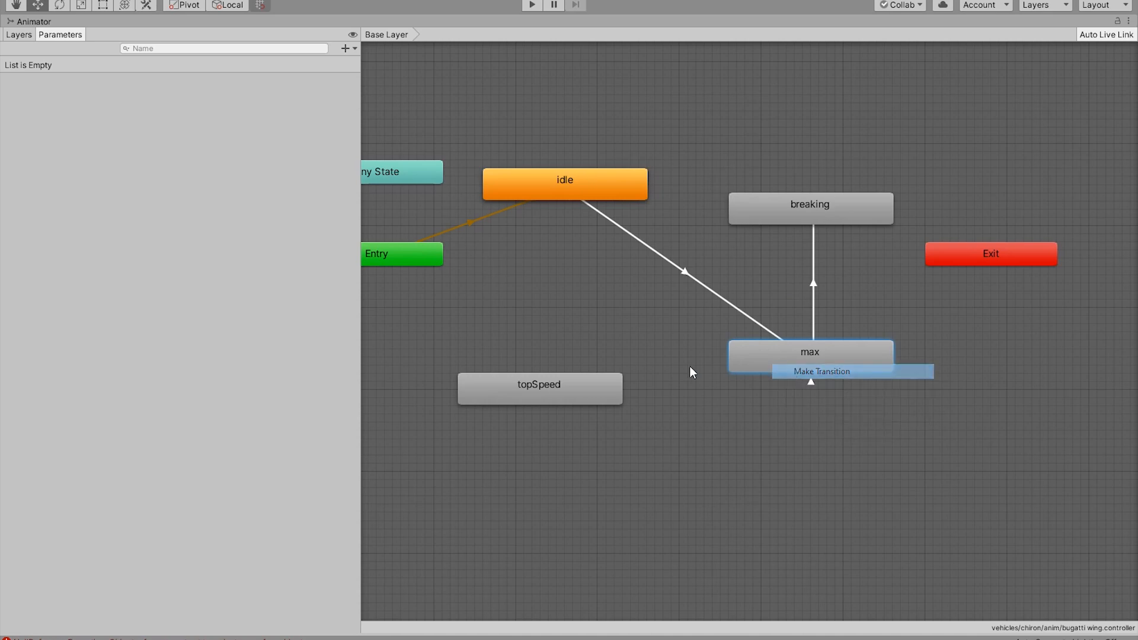
click(539, 384)
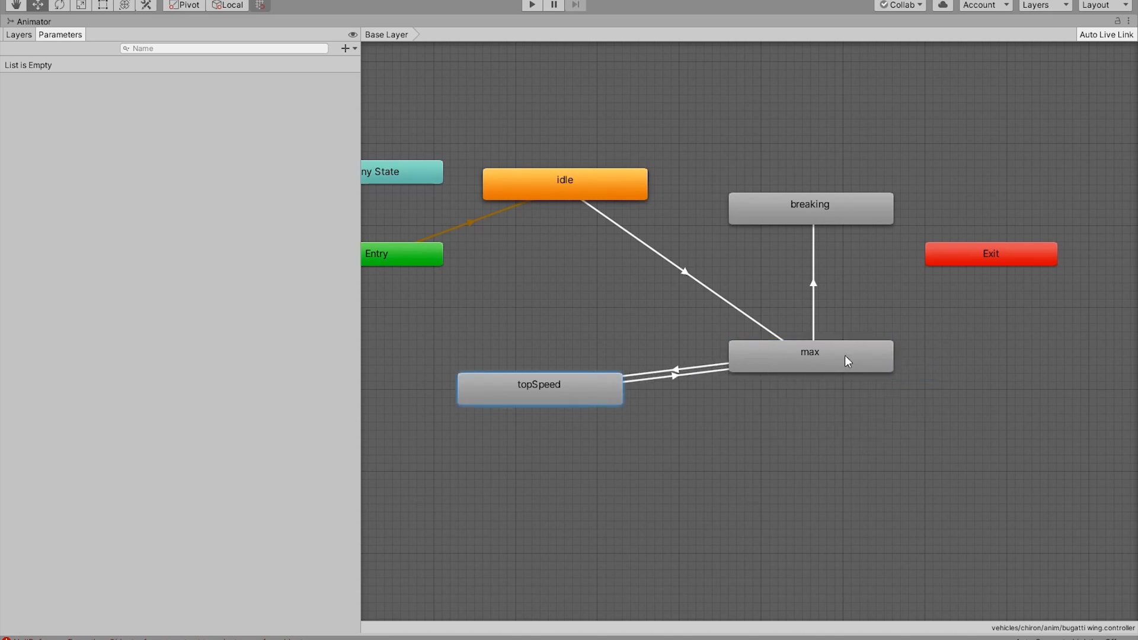
click(809, 356)
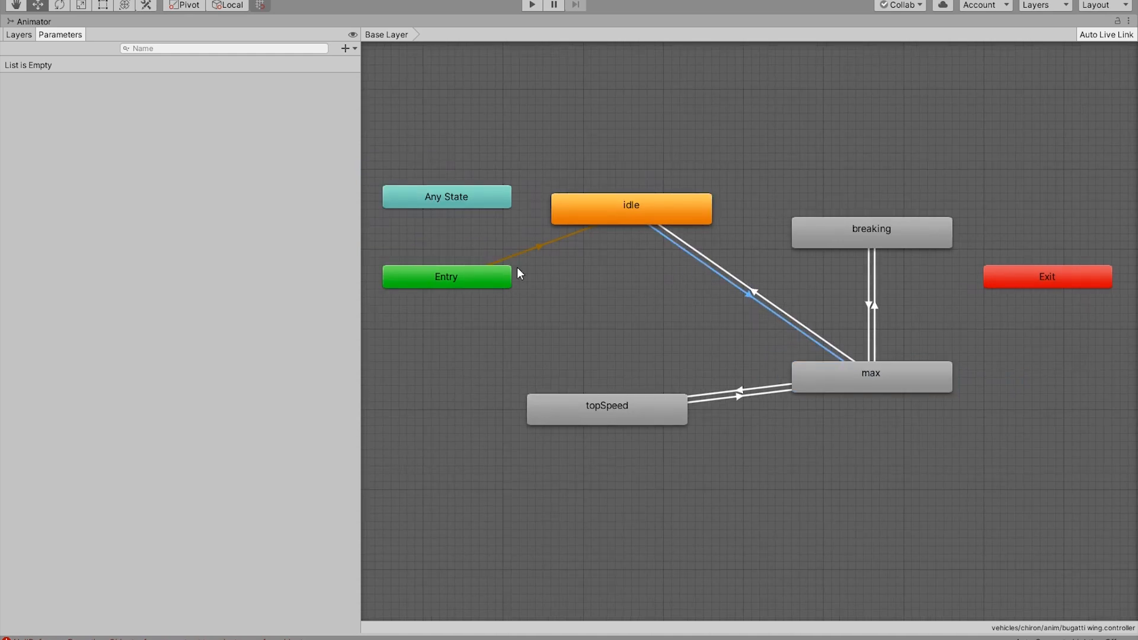
Step: Add an integer motion parameter and a motion condition on the idle-to-max transition
click(345, 48)
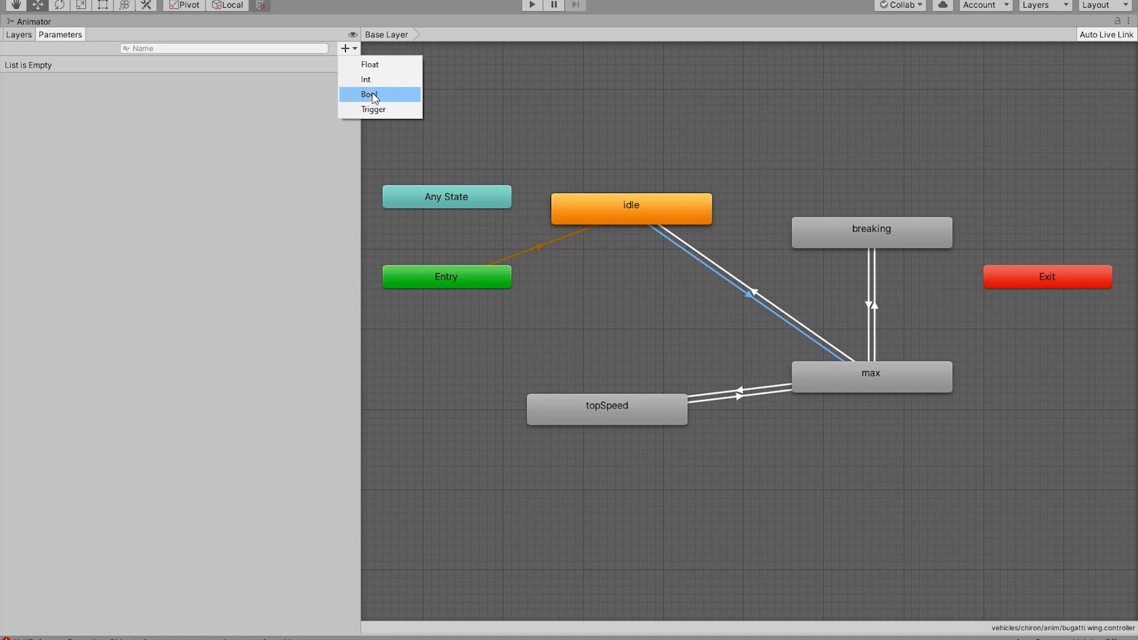
click(366, 79)
text(motion)
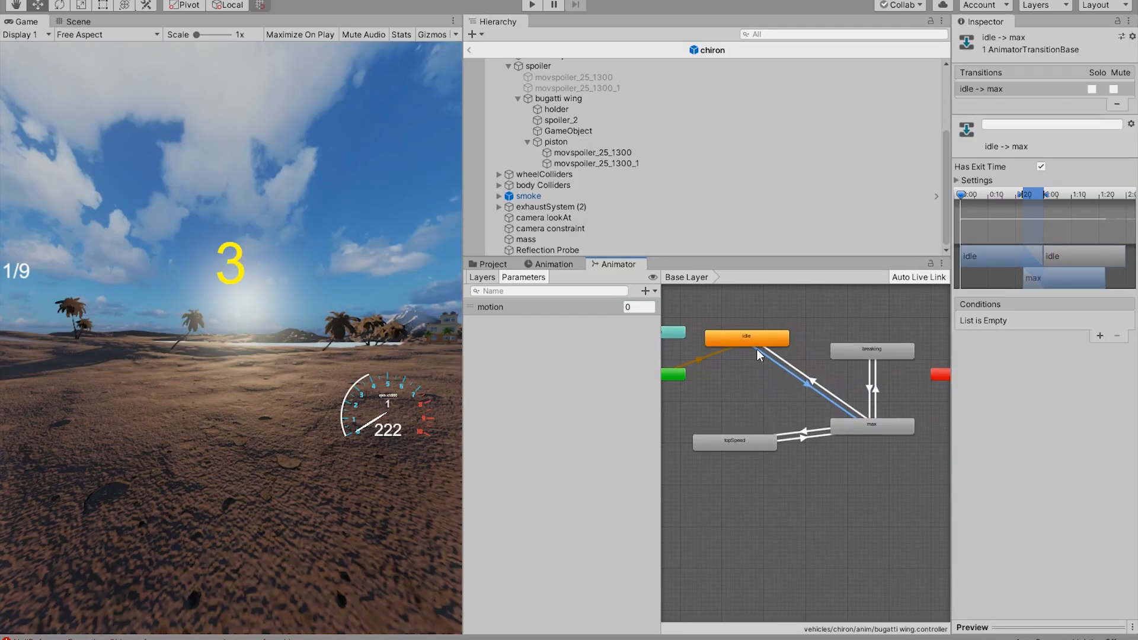
click(1099, 335)
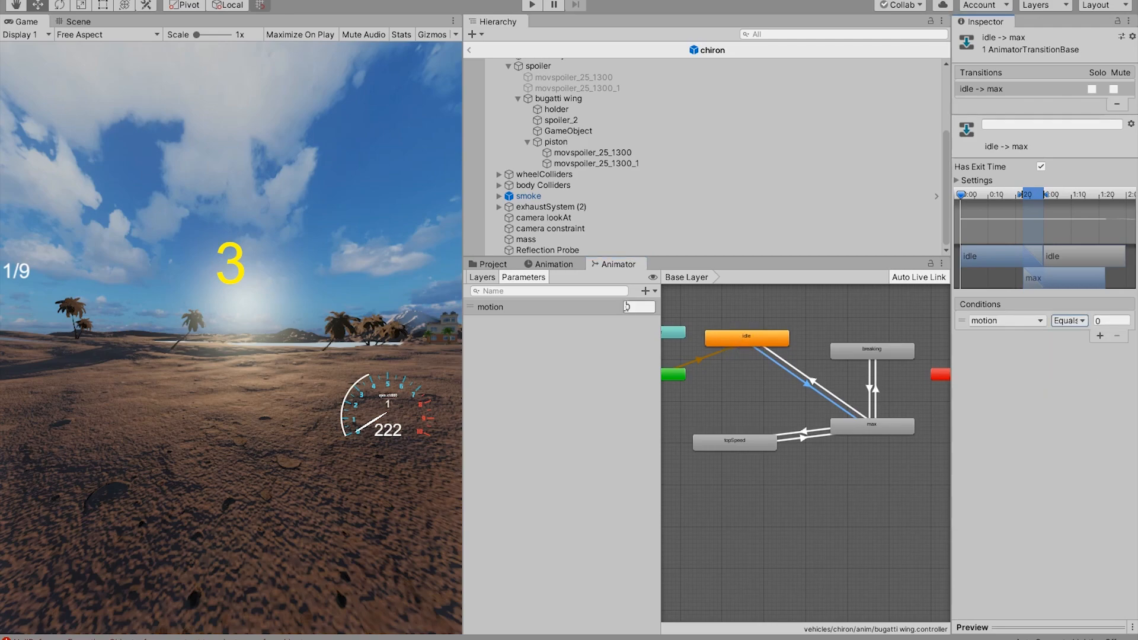
click(871, 424)
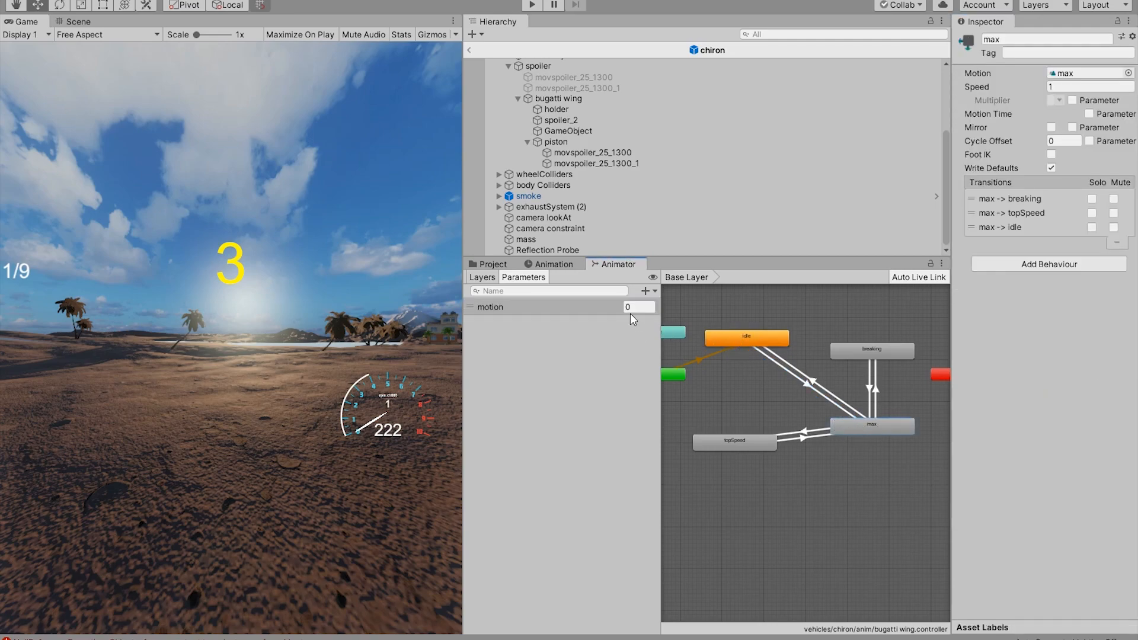
Step: Make breaking-to-idle and topSpeed-to-idle transitions, each requiring motion Equals 0
click(734, 441)
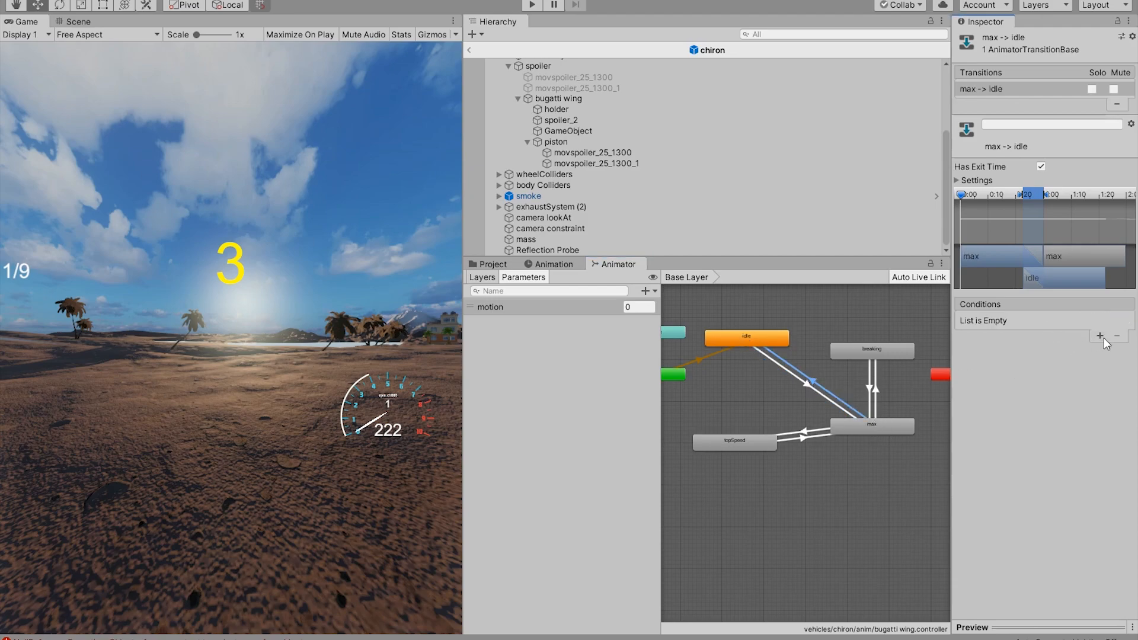
click(870, 424)
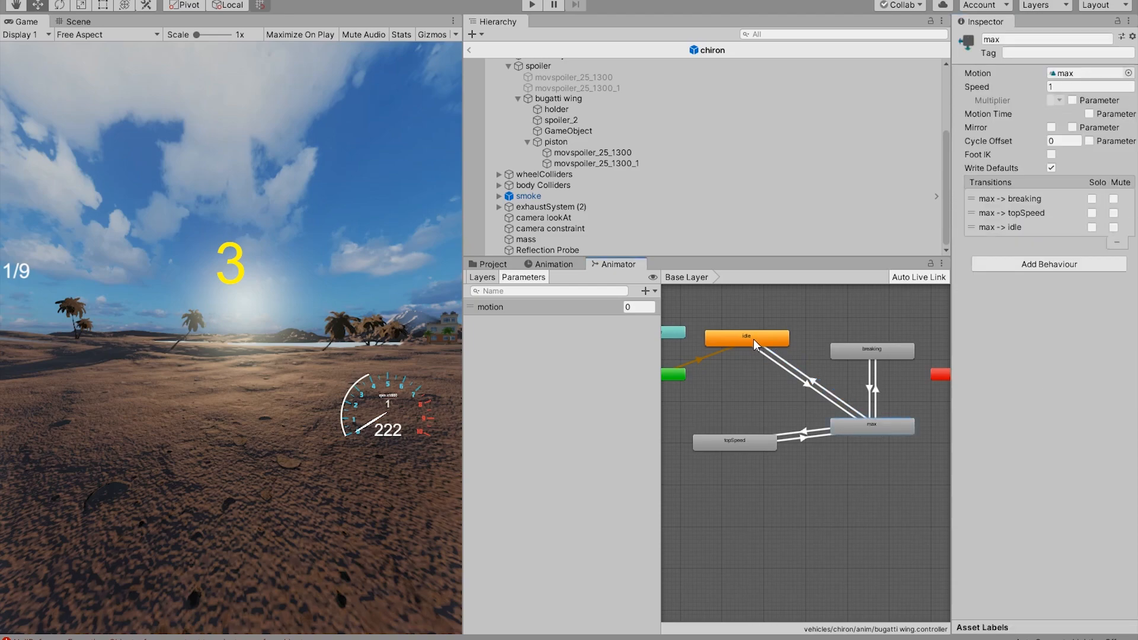
click(871, 350)
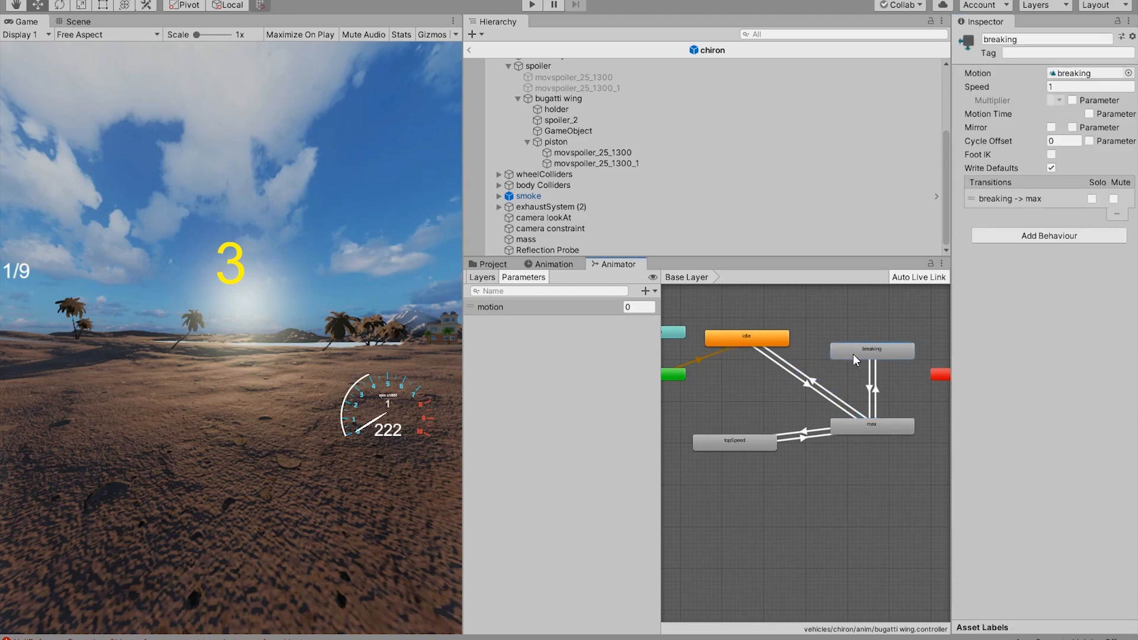
right_click(870, 350)
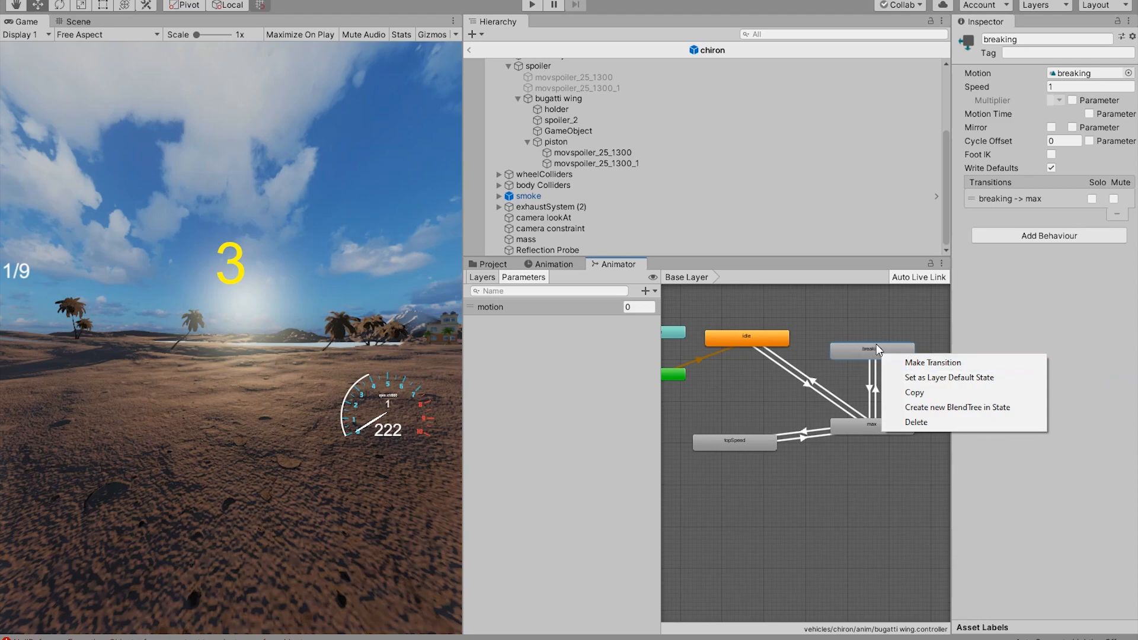
click(932, 362)
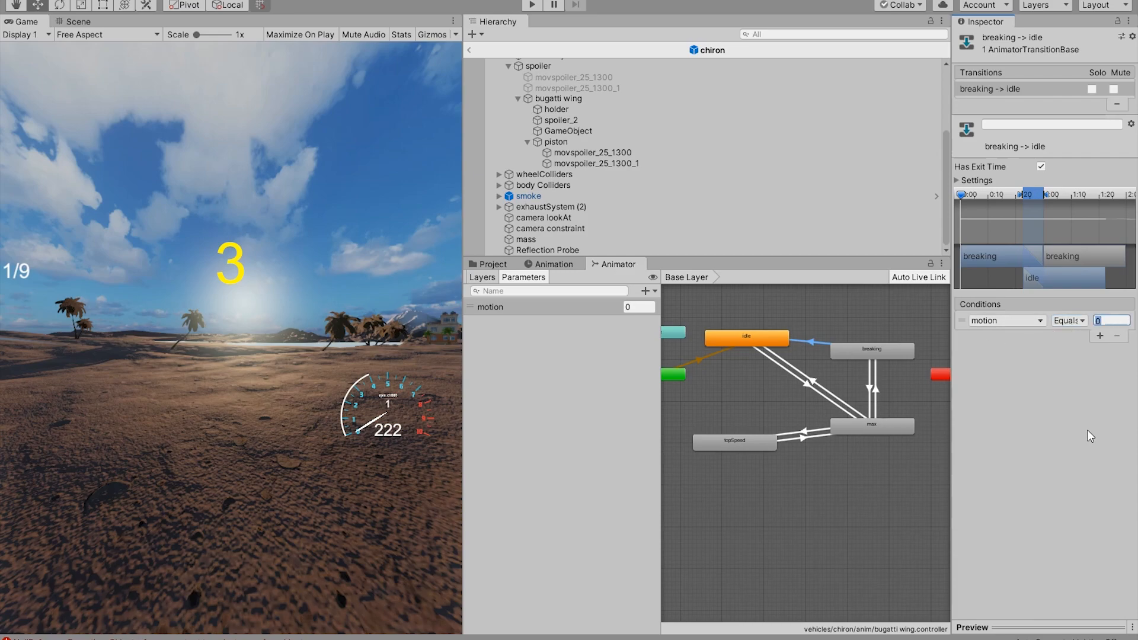
click(734, 440)
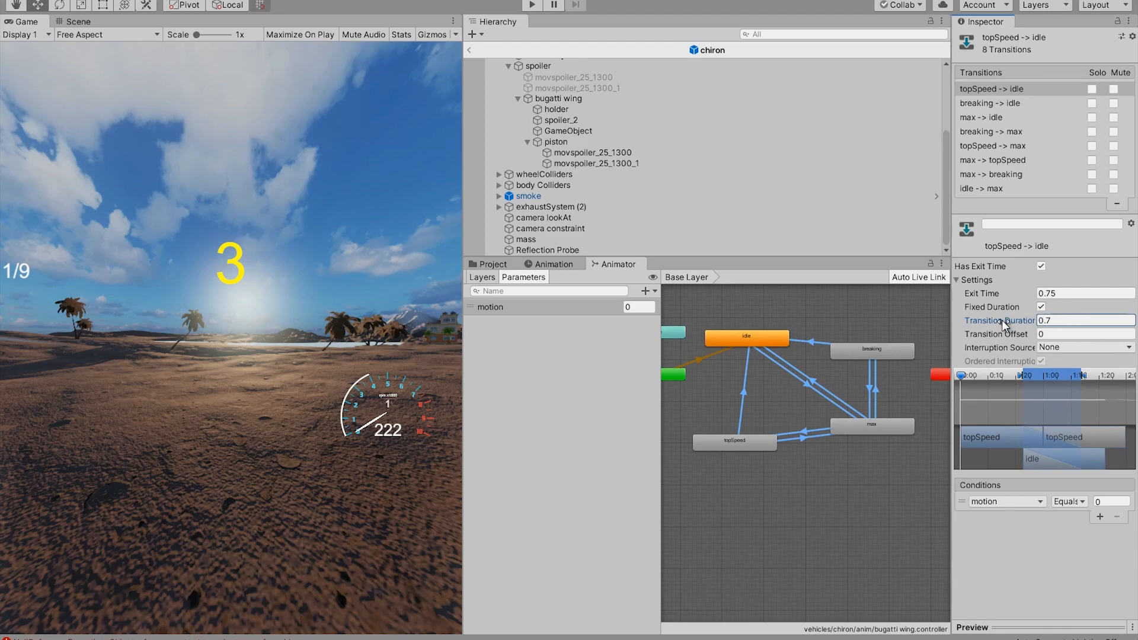
click(1085, 334)
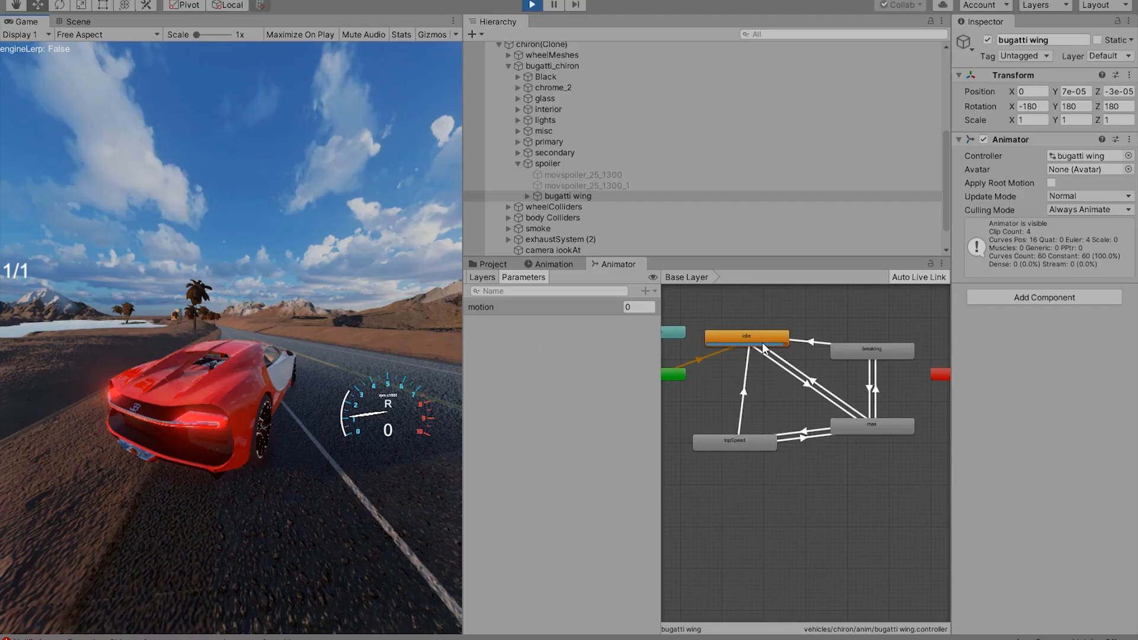
Step: During playback, edit the motion parameter value and watch the wing Animator enter topSpeed
click(631, 306)
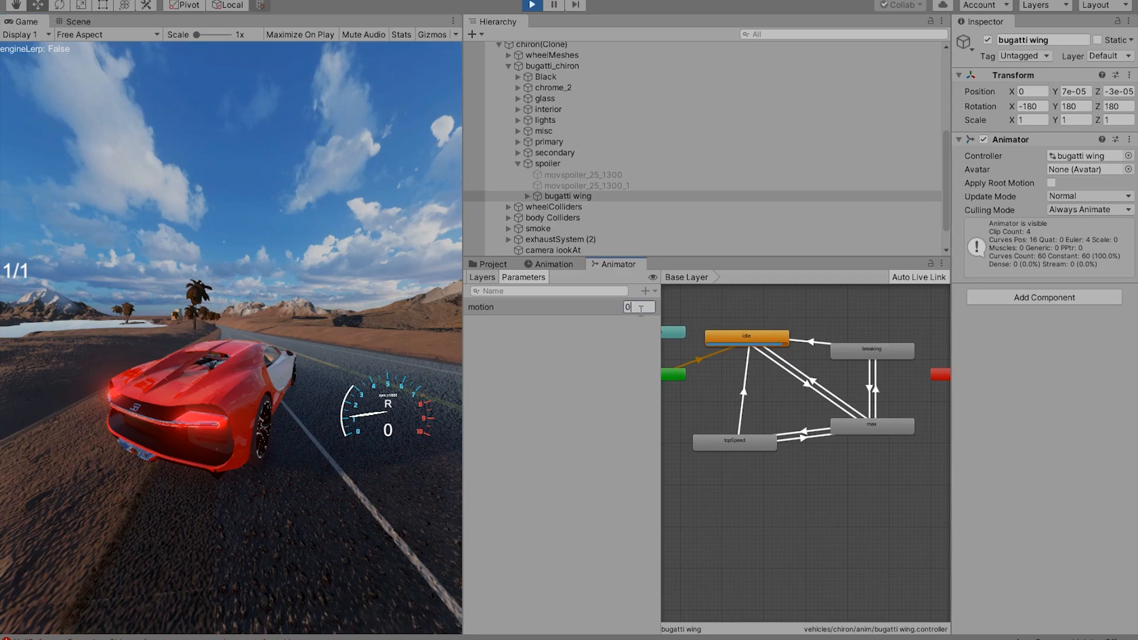
text(1)
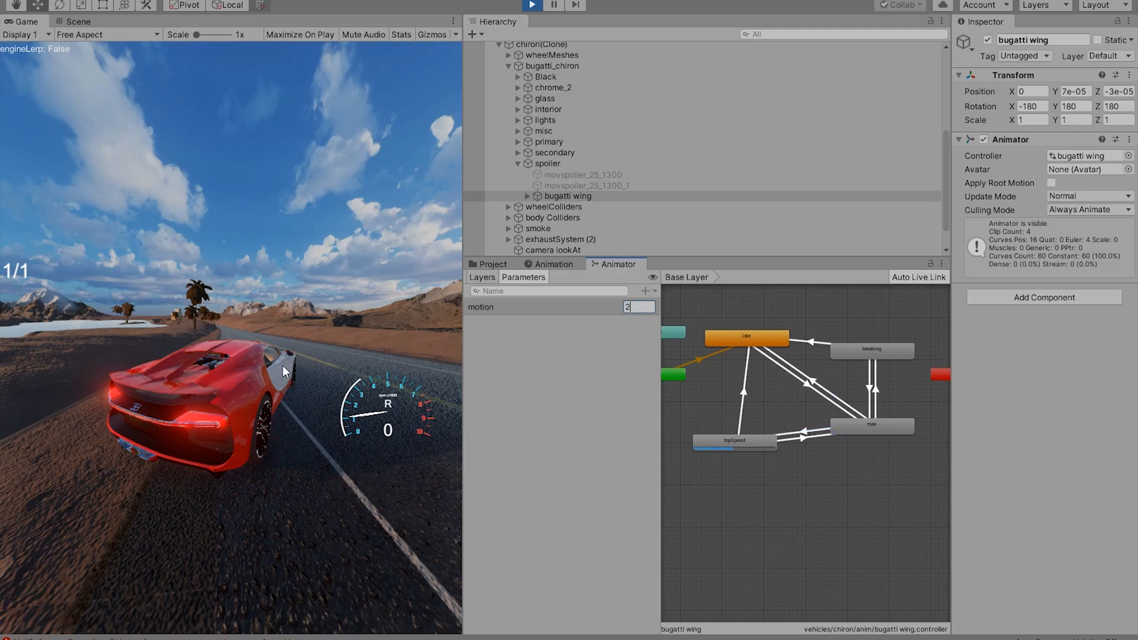
mouse_move(588, 326)
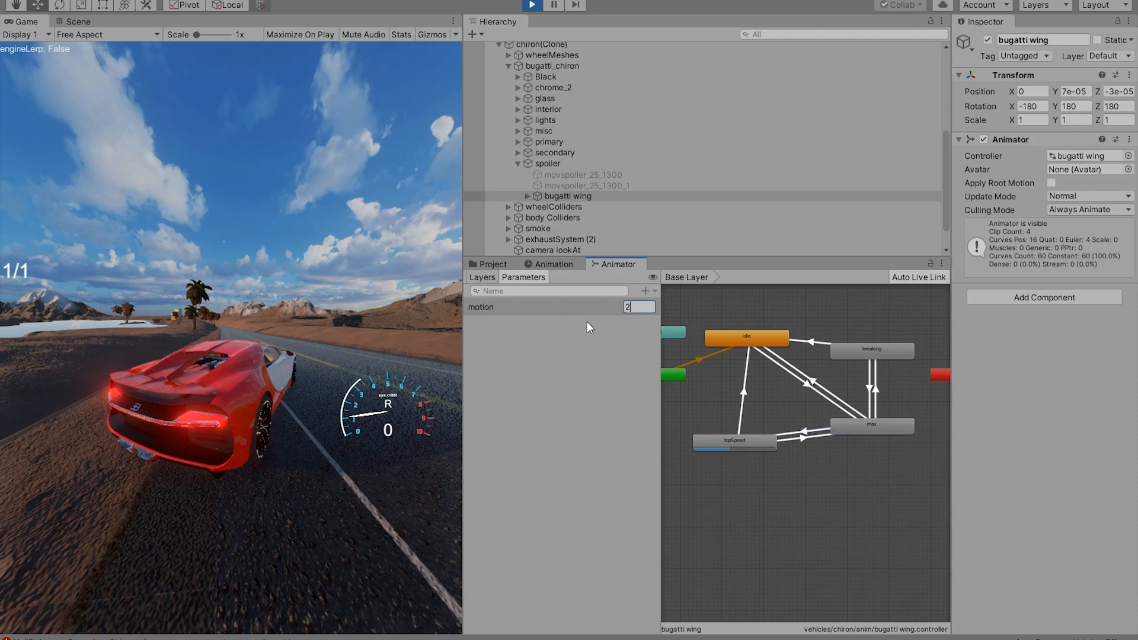
click(734, 440)
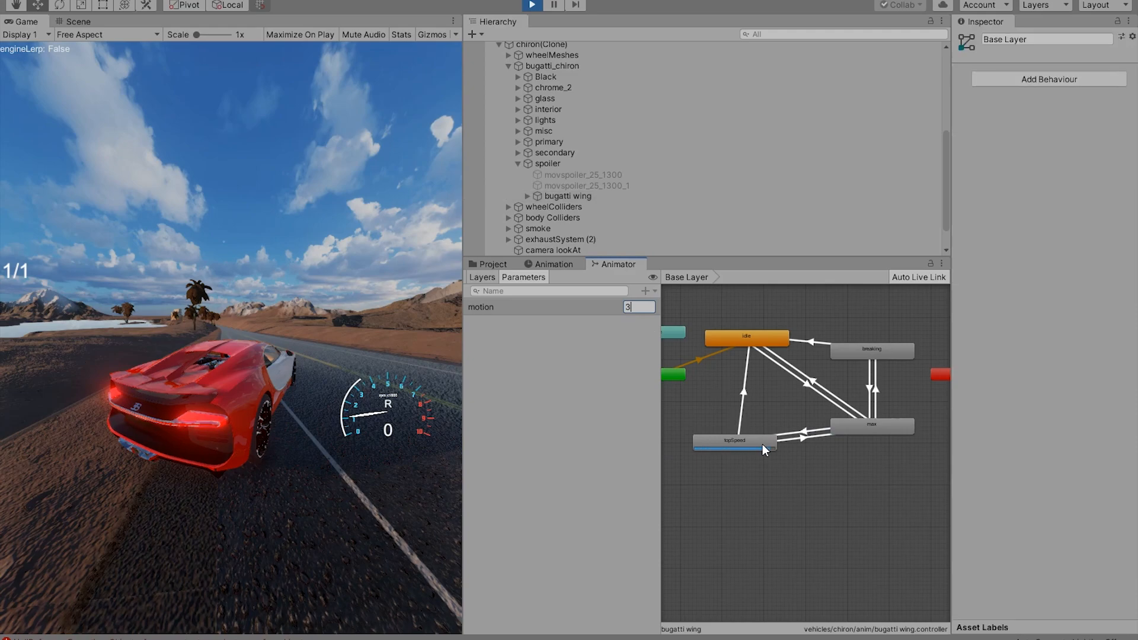
mouse_move(869, 361)
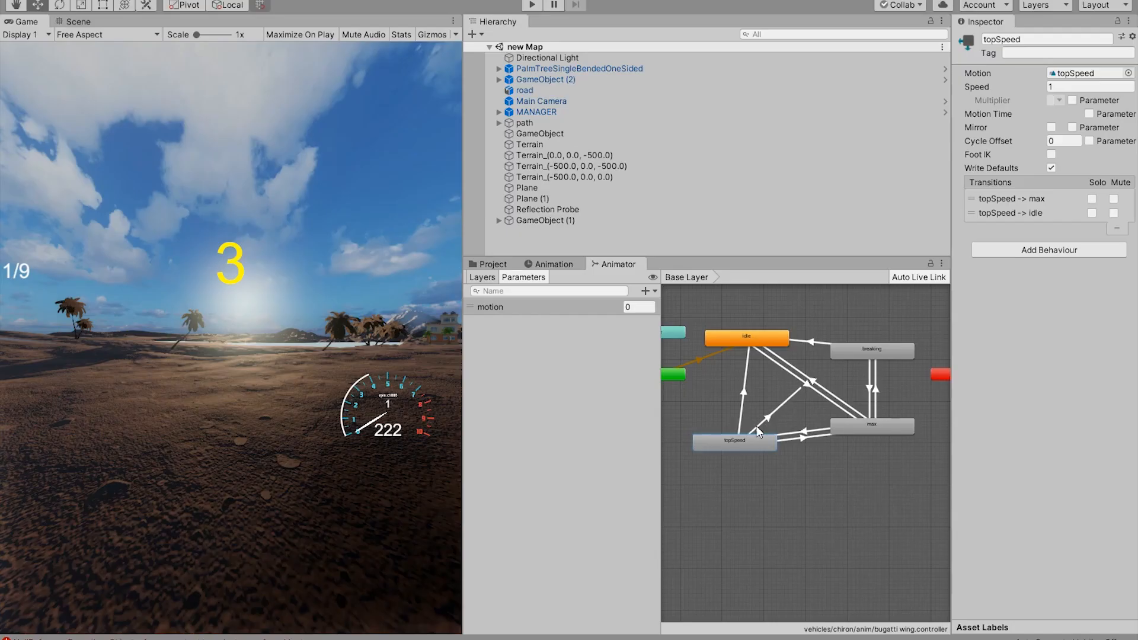
Step: Add a topSpeed → breaking transition on motion equals 3, then play-test motion values 2 and 1
right_click(757, 440)
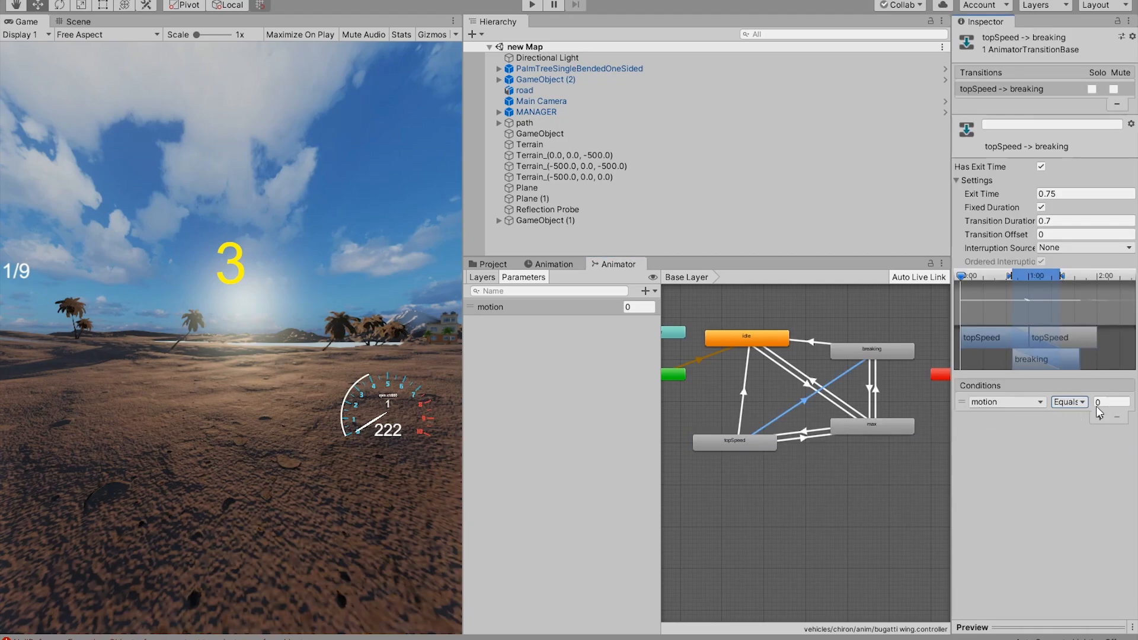
text(3)
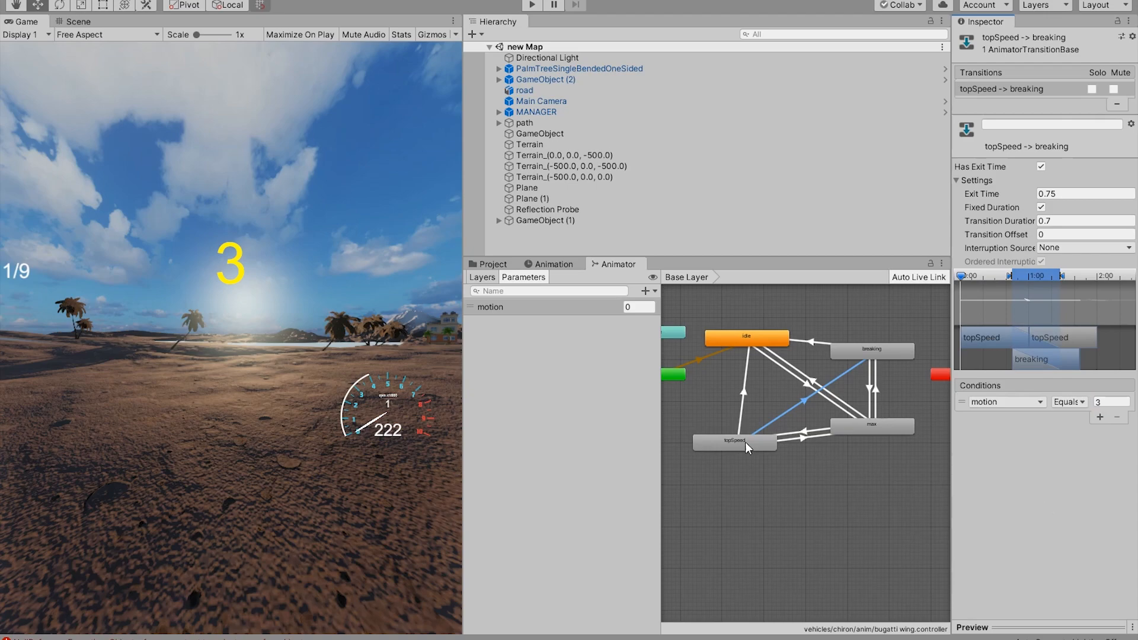
mouse_move(816, 400)
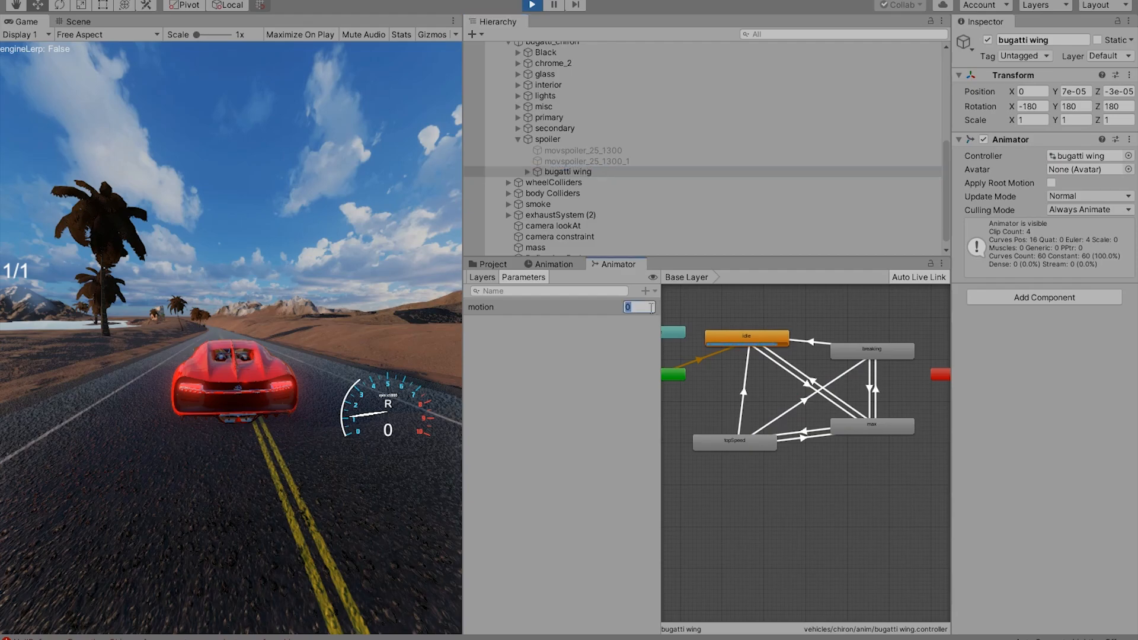
text(2)
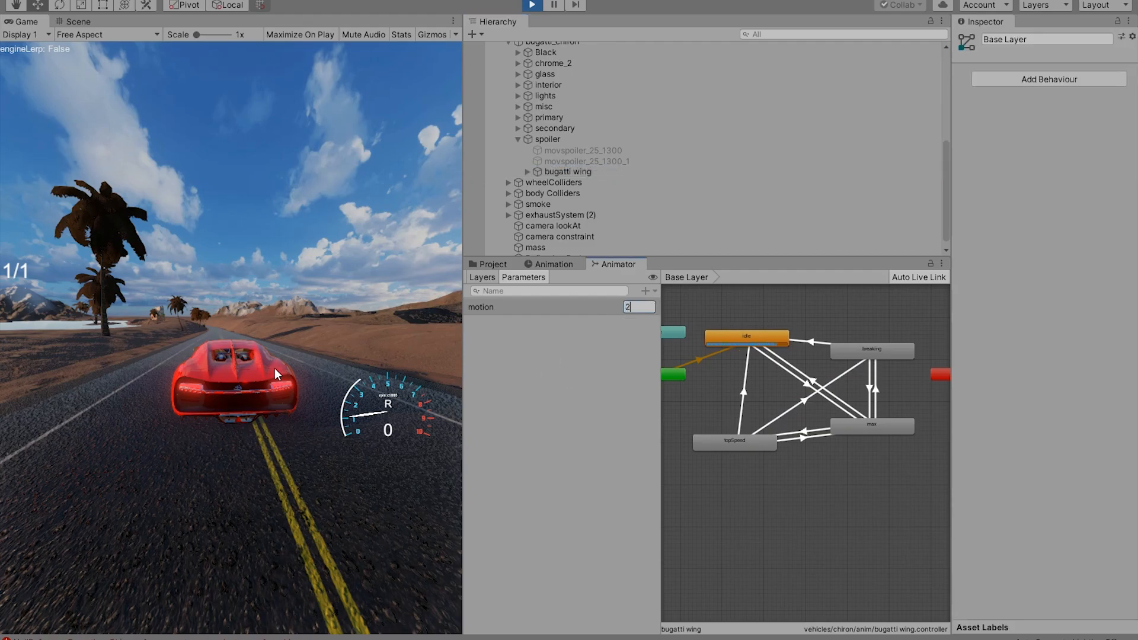
text(1)
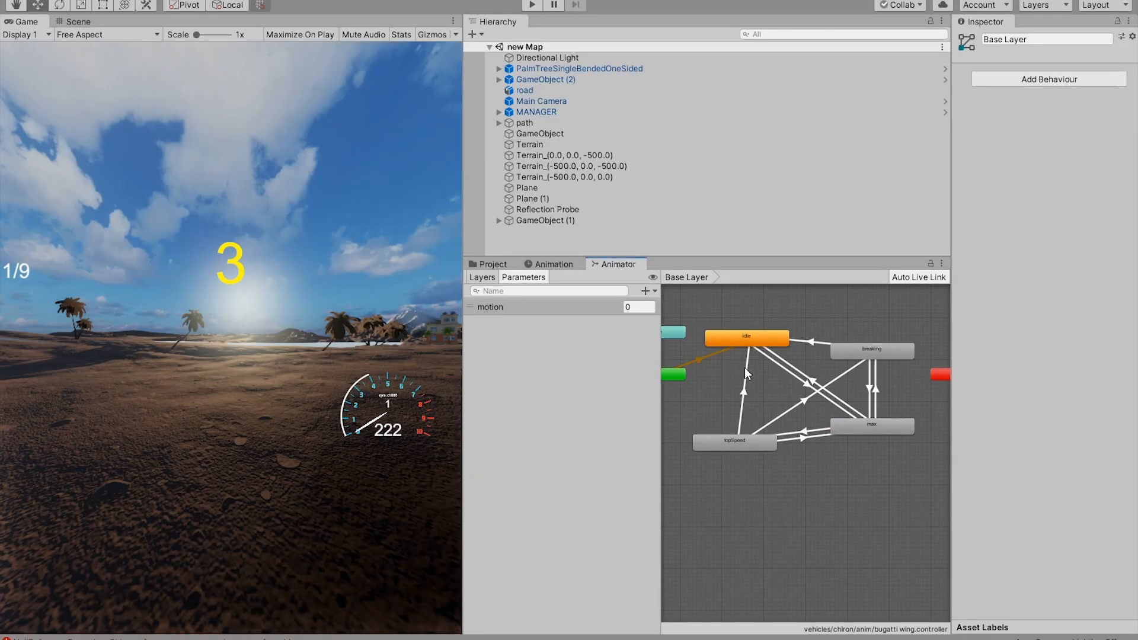
Step: Review the spoiler Animator's transitions, select chiron, and return to the state graph
click(743, 392)
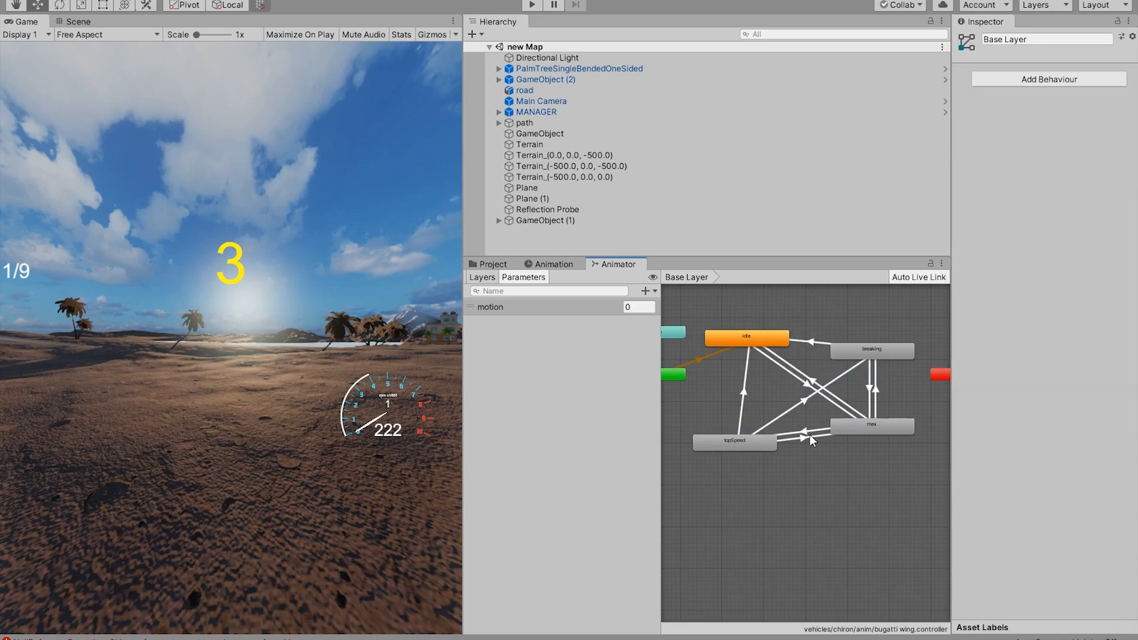
click(802, 440)
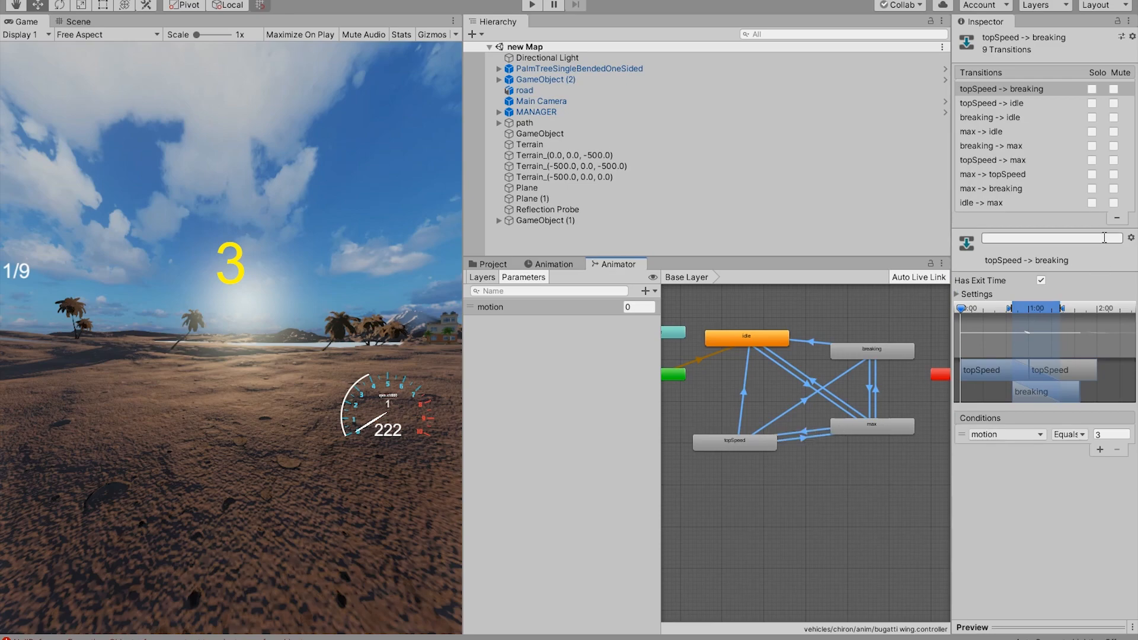
click(1040, 280)
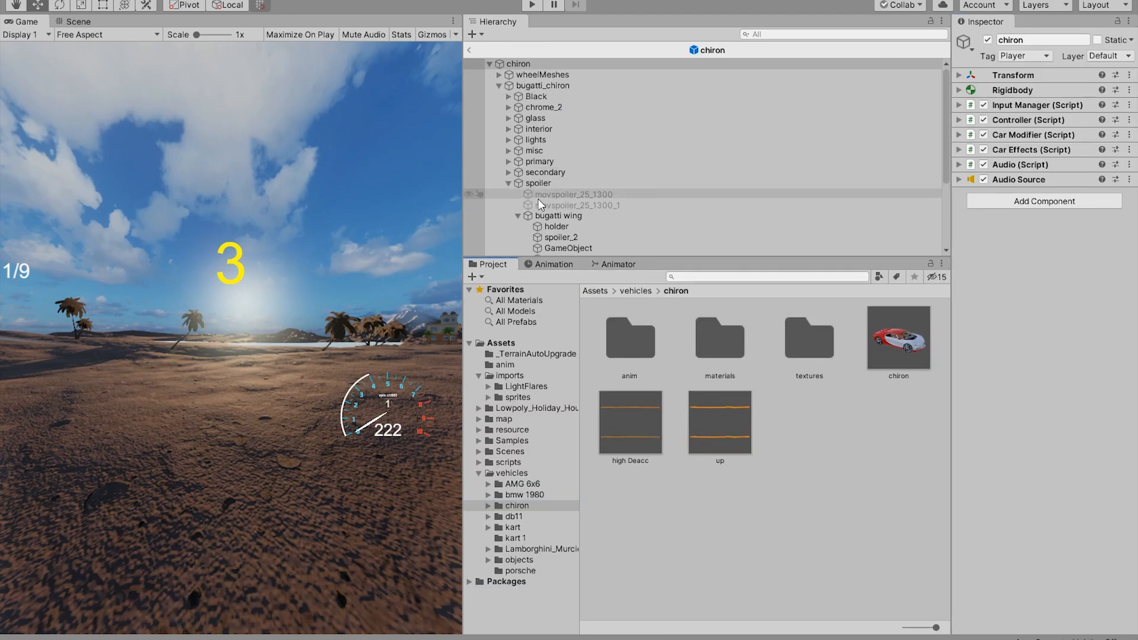
click(618, 263)
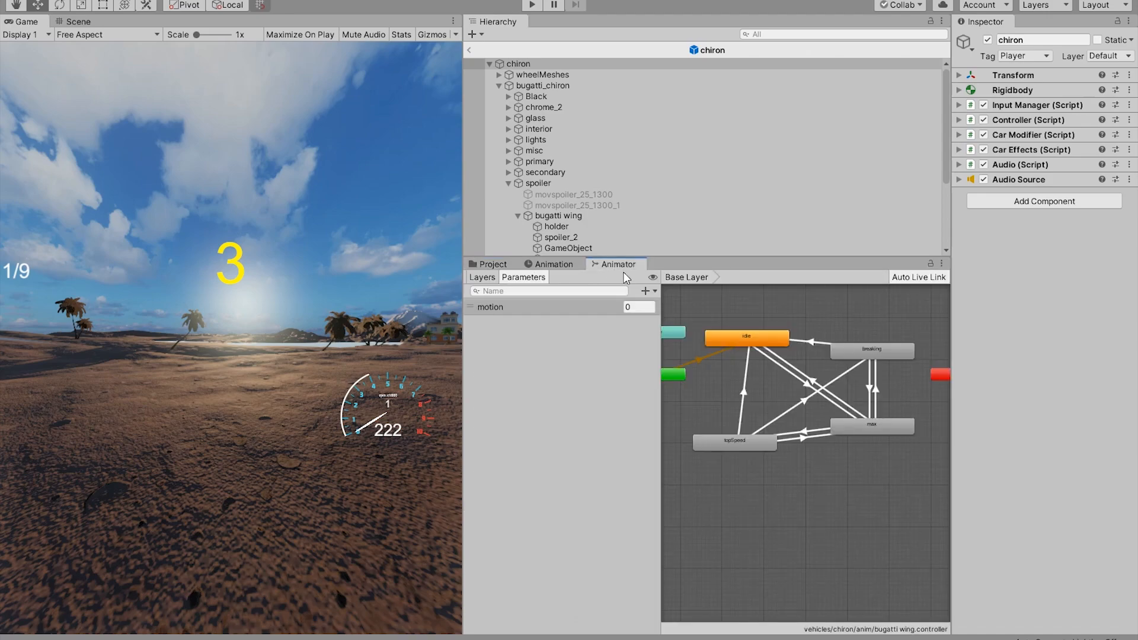
mouse_move(303, 328)
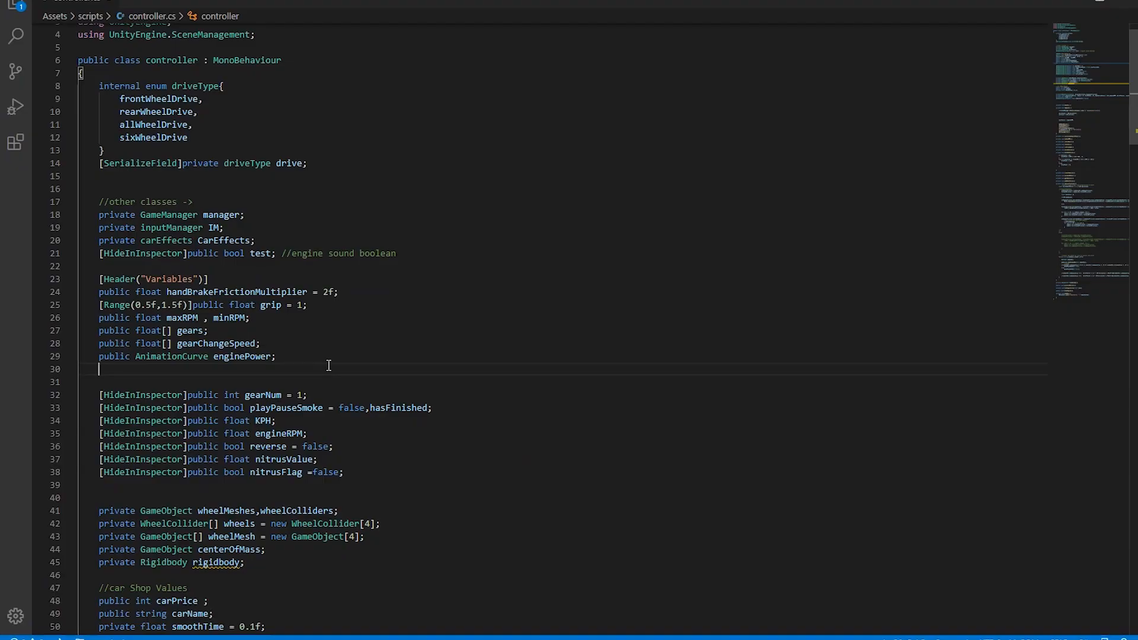
Step: Write animateSpoiler() in controller.cs, setting motion from IM.vertical braking input and KPH thresholds
text(anima)
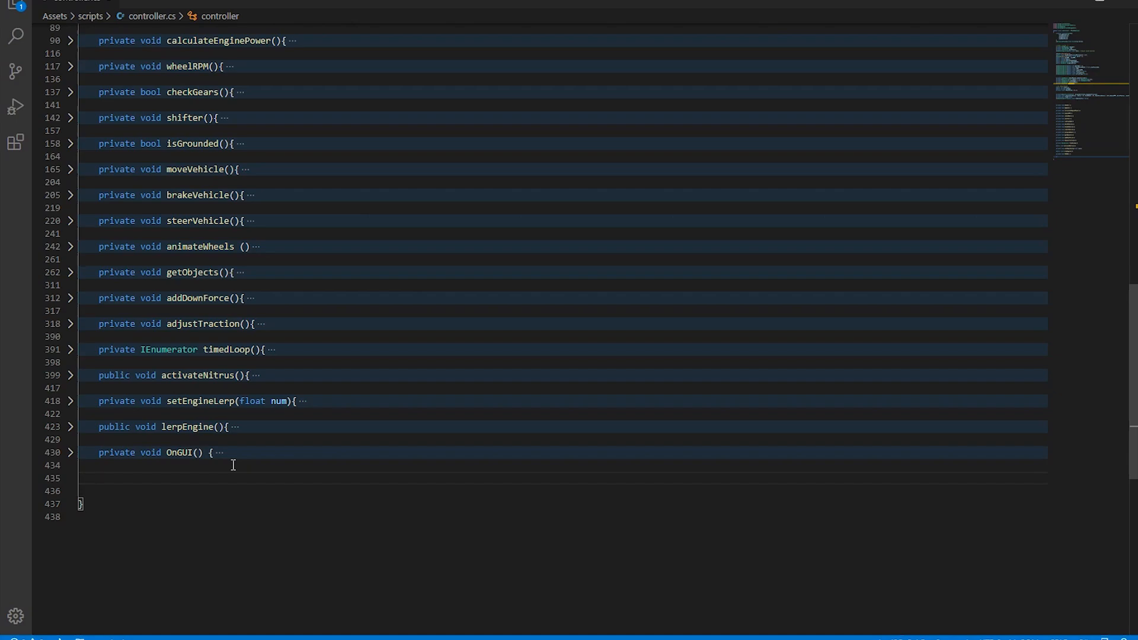
text(public void animate)
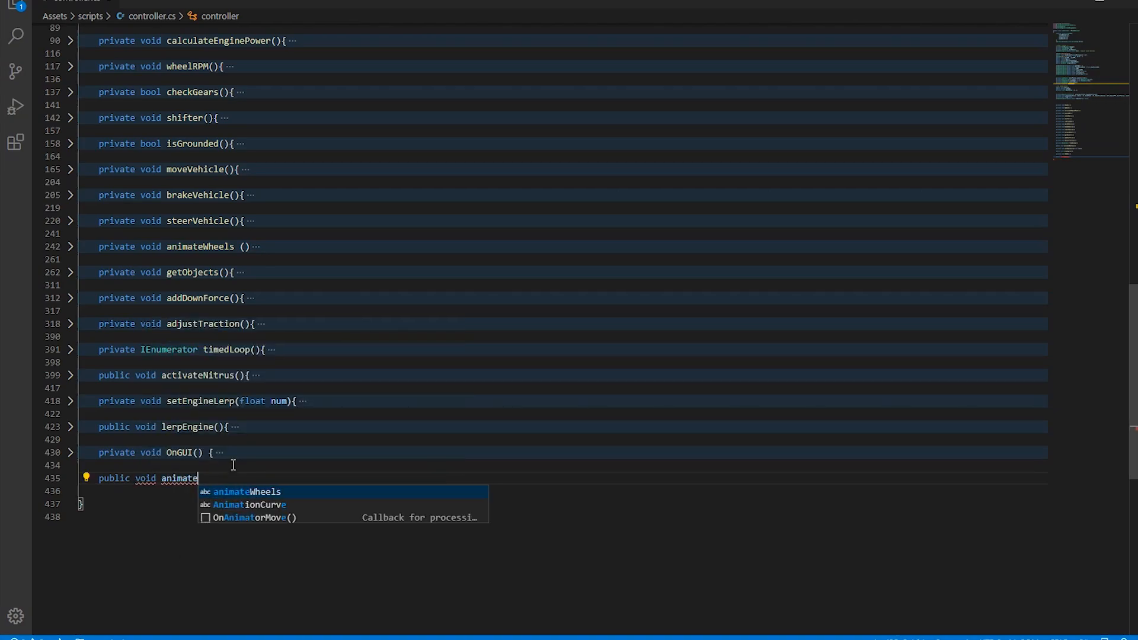
text(Spoiler(){)
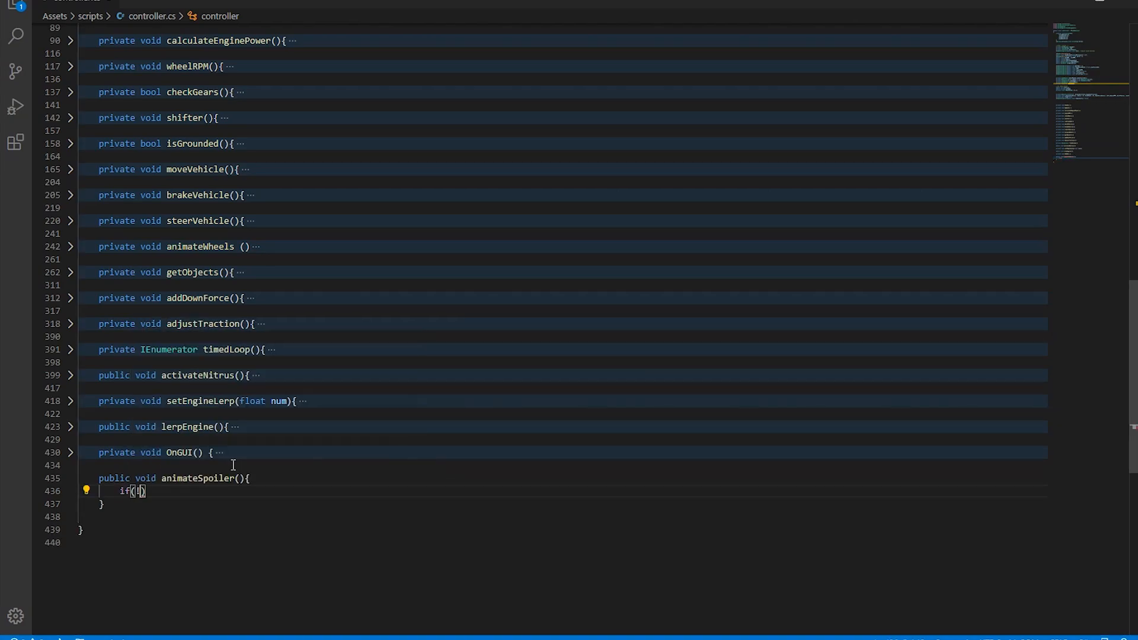
text(!IM.vertical <0){)
text(if()
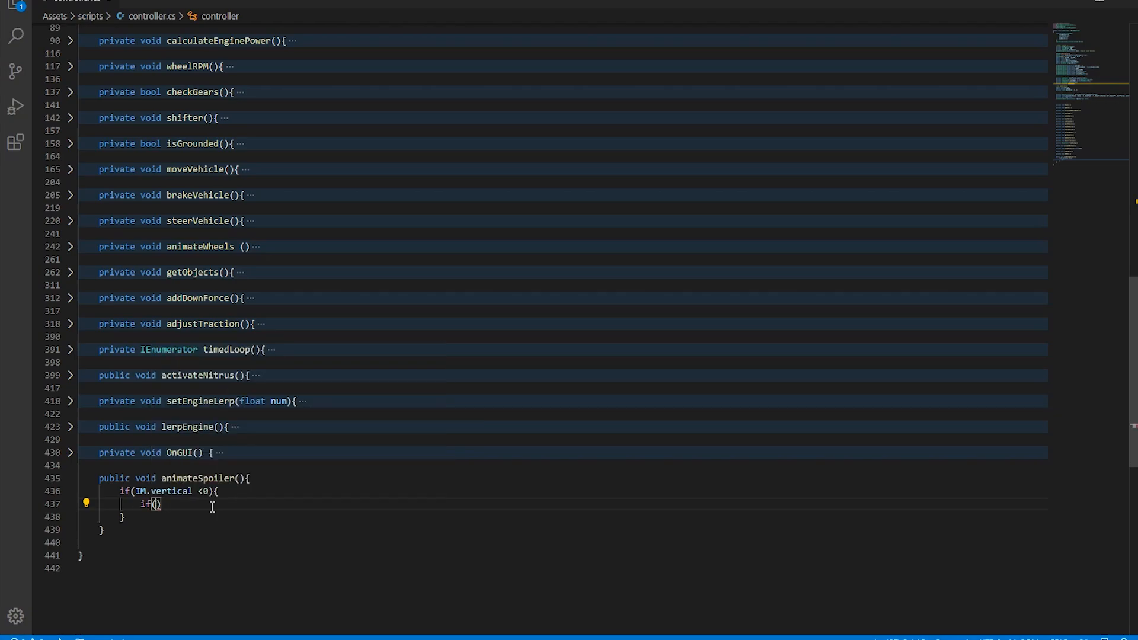
text(KPH > 100)
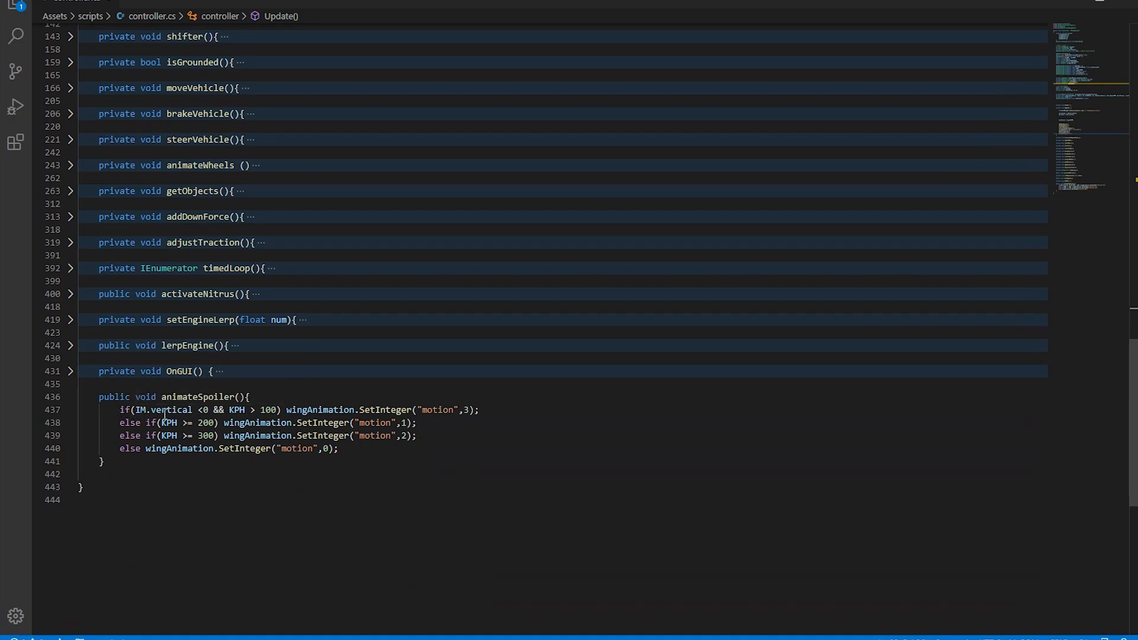
click(252, 410)
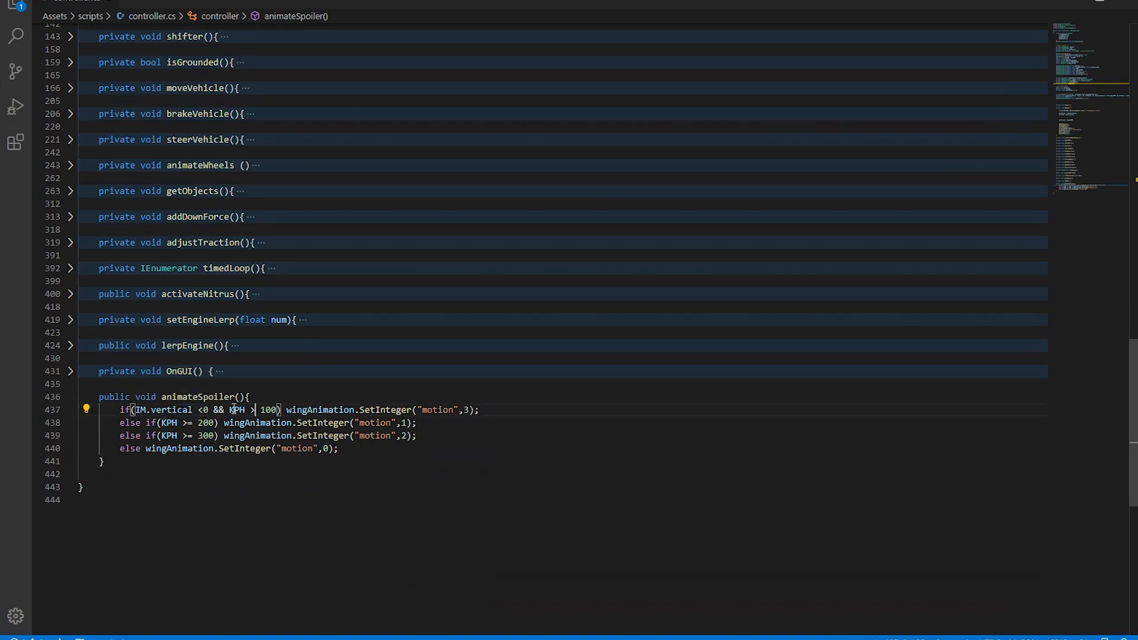